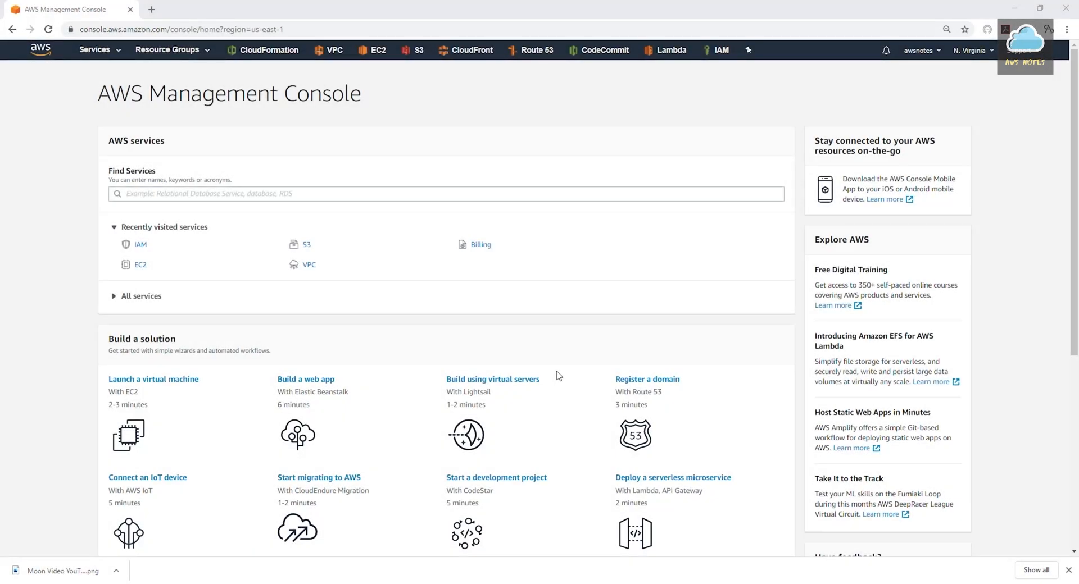
{"action": "mouse_move", "coordinate": [884, 247]}
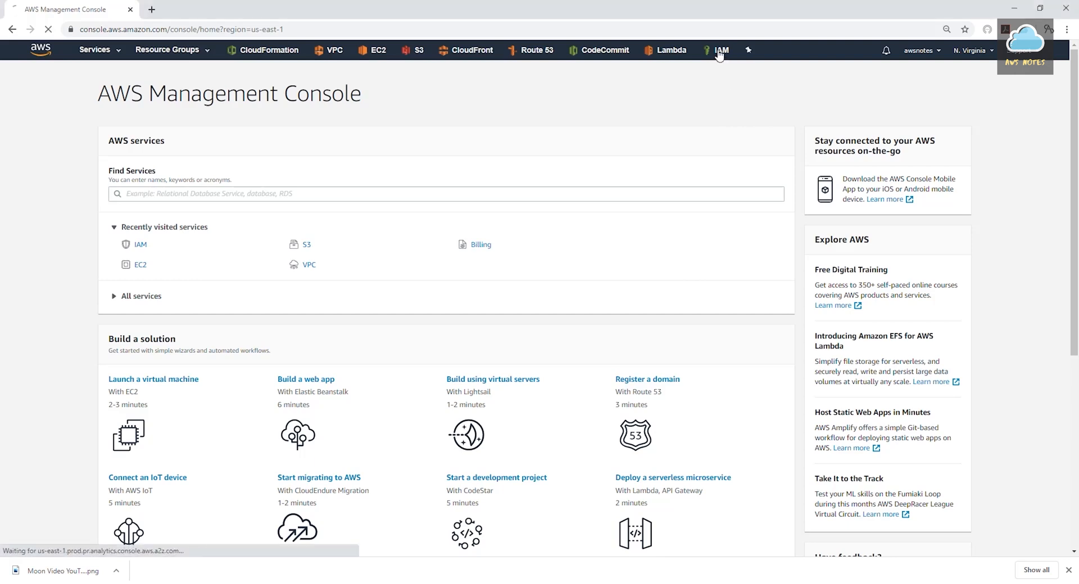
Open IAM from the pinned services bar to view its Security Status checklist.
{"action": "left_click", "coordinate": [721, 50]}
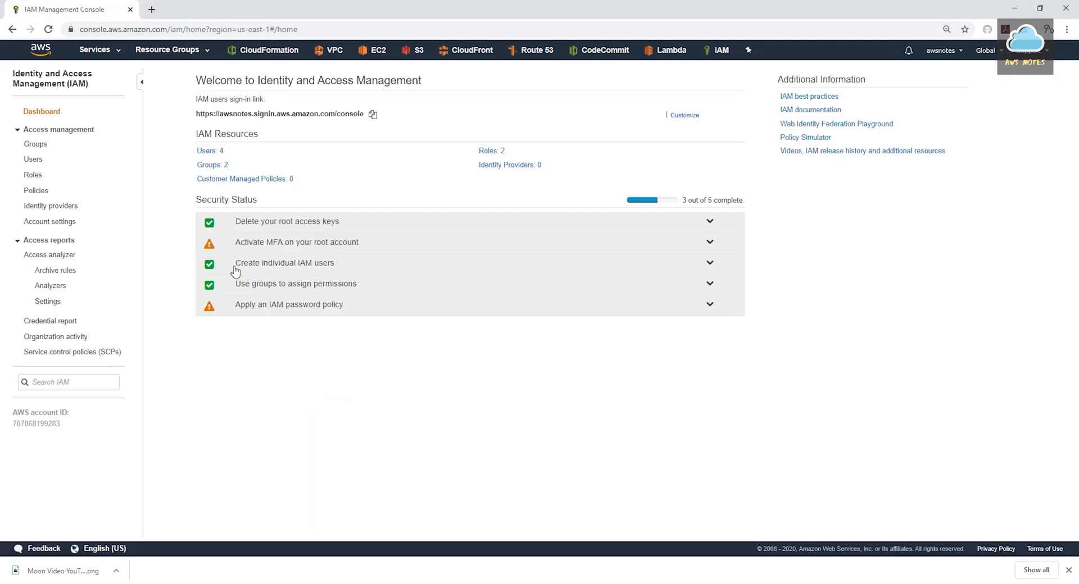
{"action": "mouse_move", "coordinate": [334, 274]}
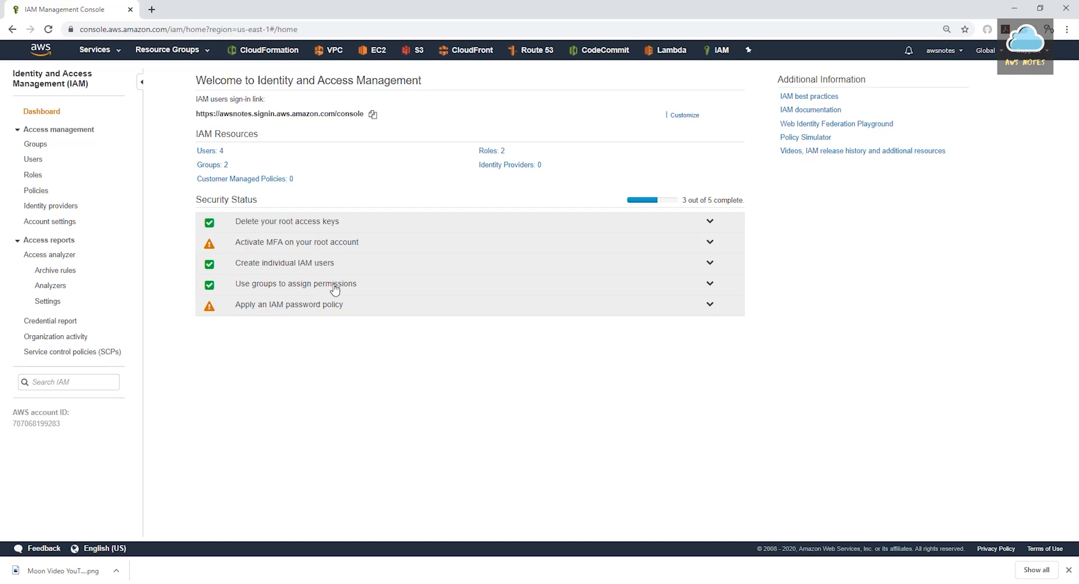
{"action": "mouse_move", "coordinate": [319, 410]}
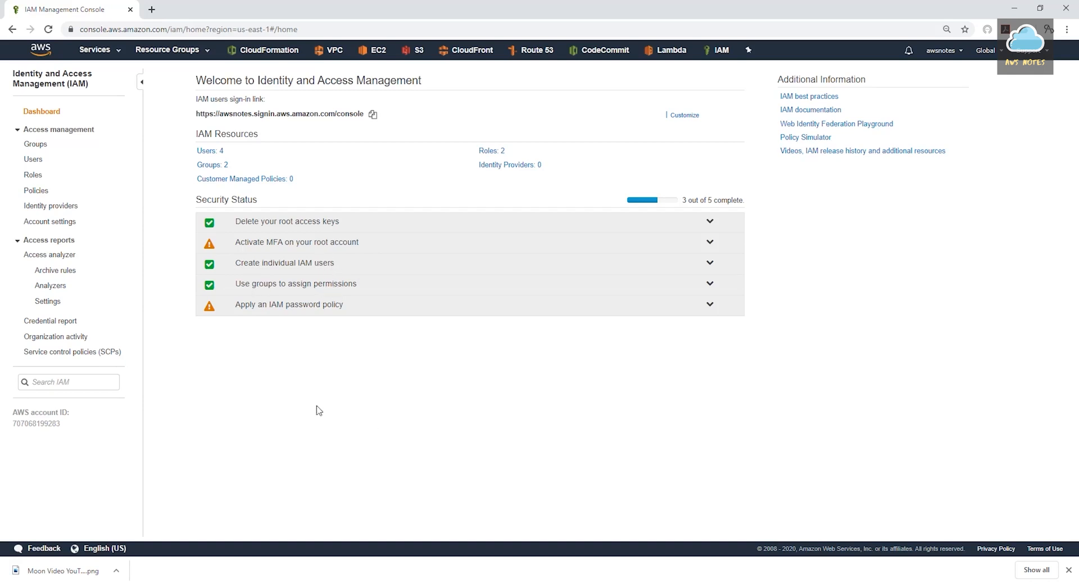
{"action": "mouse_move", "coordinate": [350, 253]}
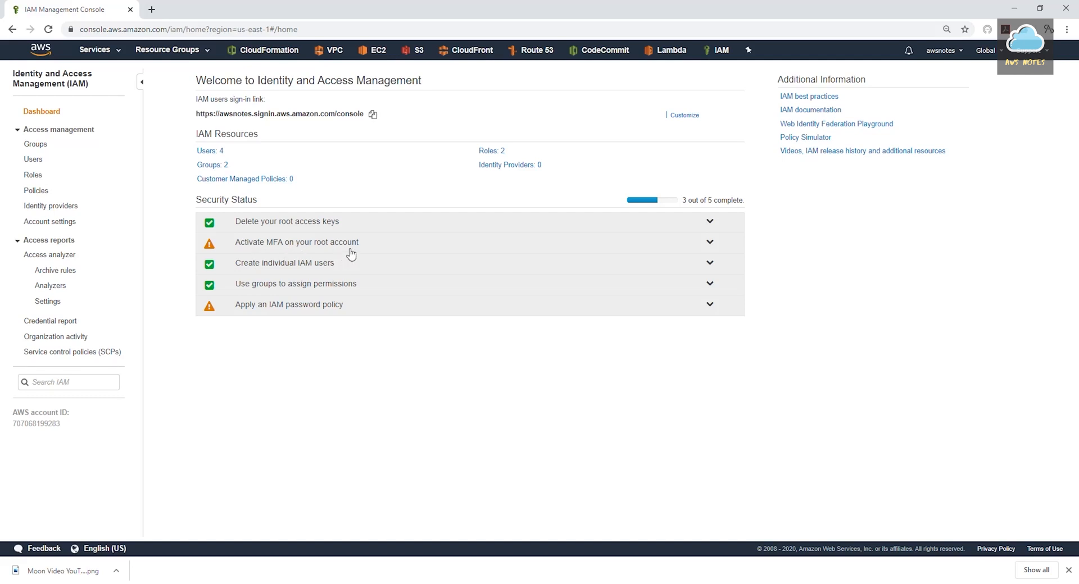
{"action": "mouse_move", "coordinate": [358, 253]}
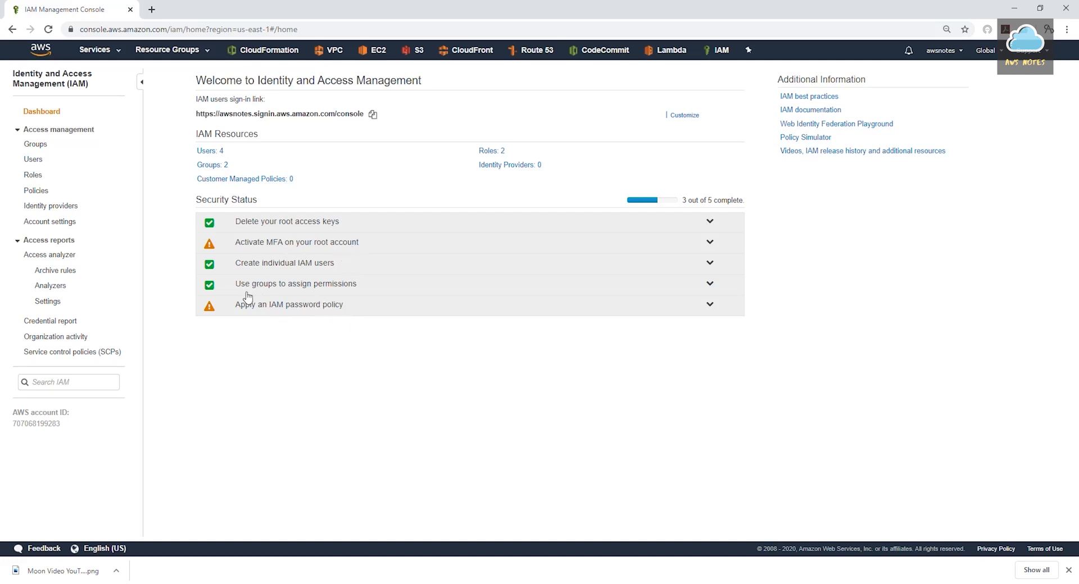
{"action": "mouse_move", "coordinate": [328, 398]}
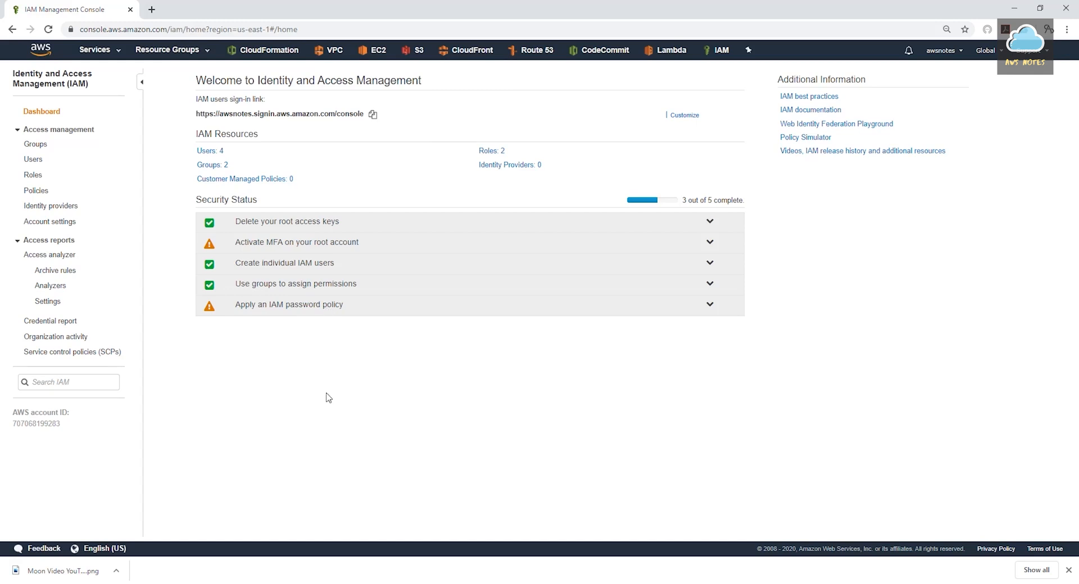
{"action": "mouse_move", "coordinate": [279, 309]}
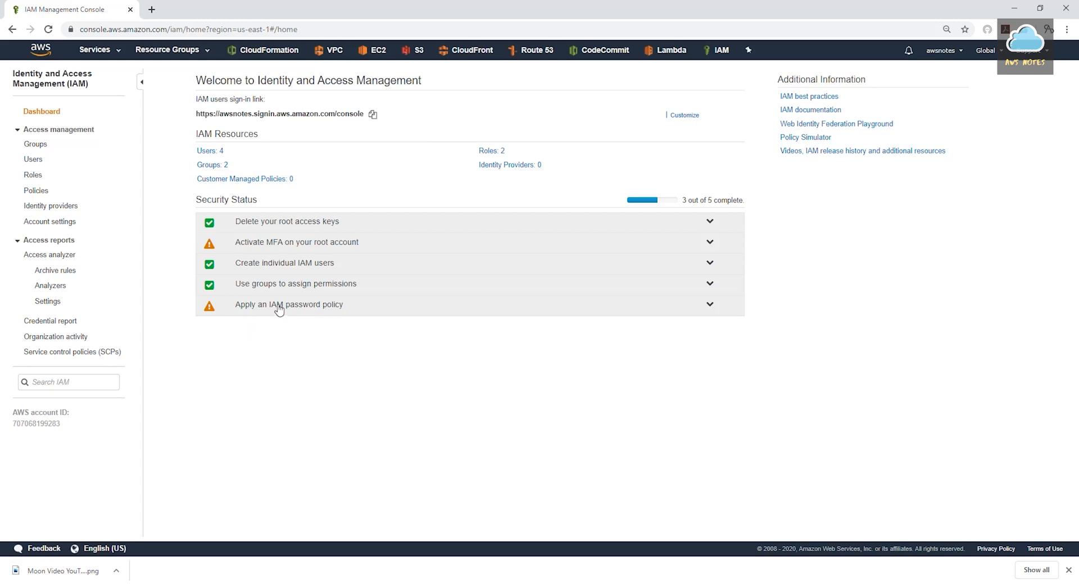
{"action": "mouse_move", "coordinate": [256, 315]}
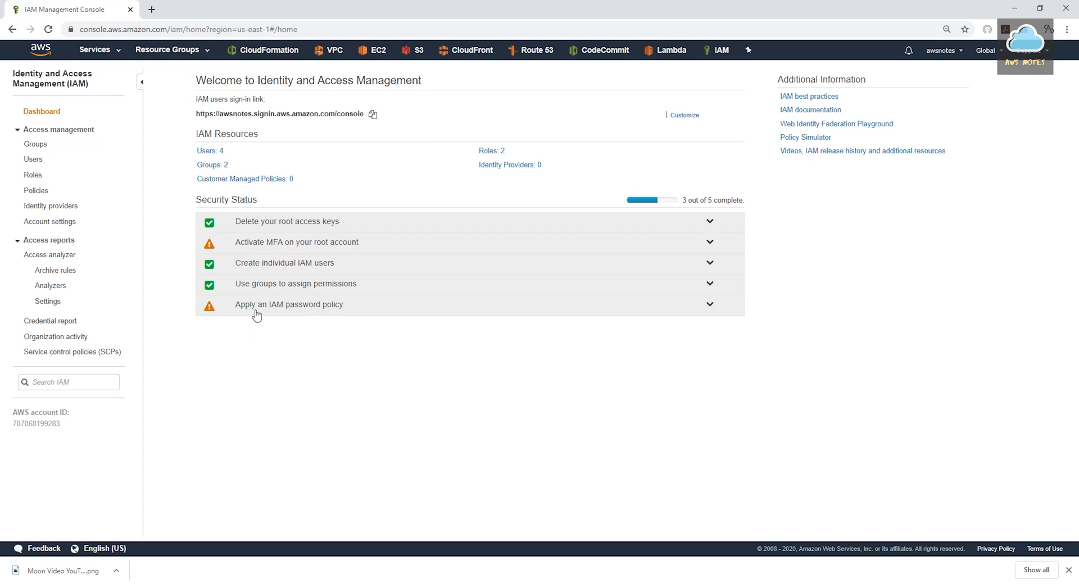
{"action": "mouse_move", "coordinate": [262, 311]}
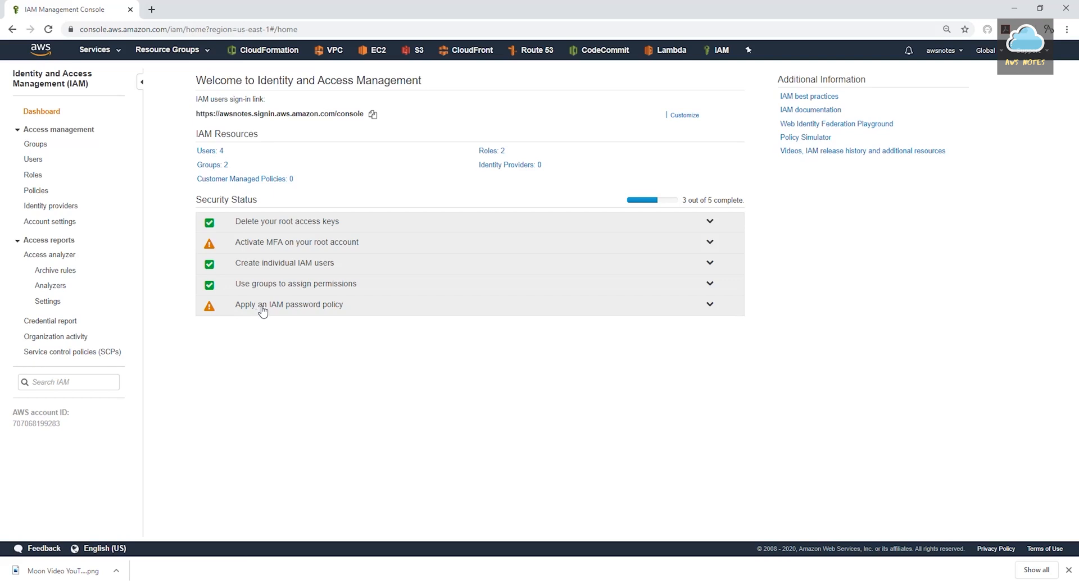
{"action": "mouse_move", "coordinate": [295, 314]}
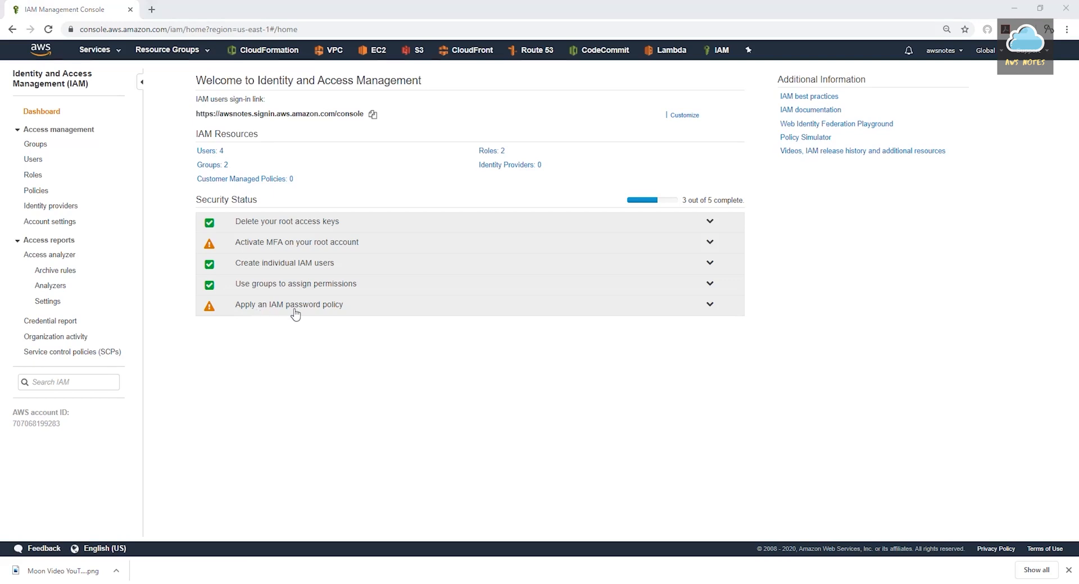
From the 'Apply an IAM password policy' check, open the Set password policy form.
{"action": "left_click", "coordinate": [288, 304]}
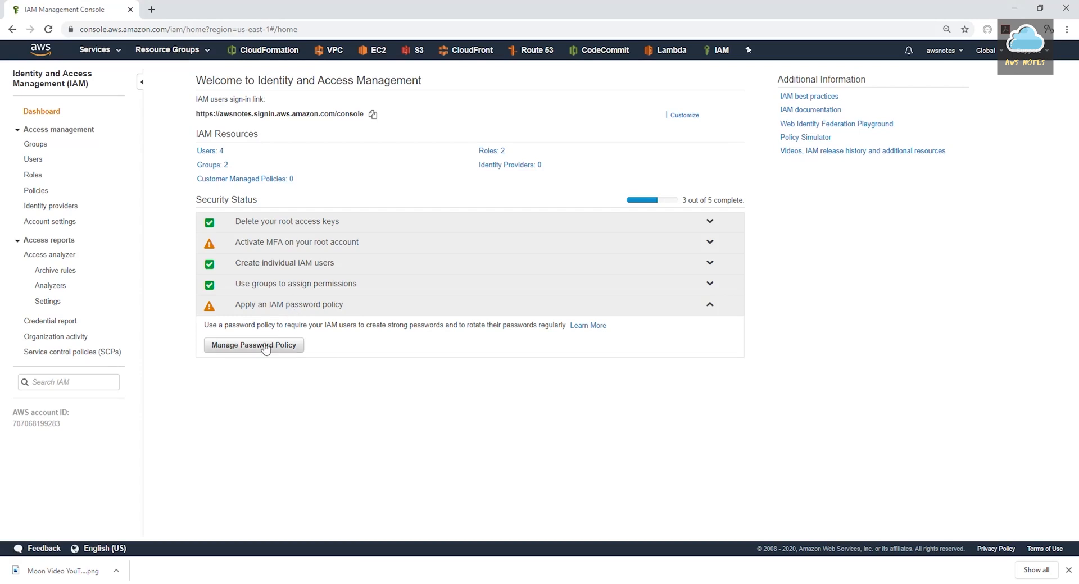
{"action": "left_click", "coordinate": [253, 345]}
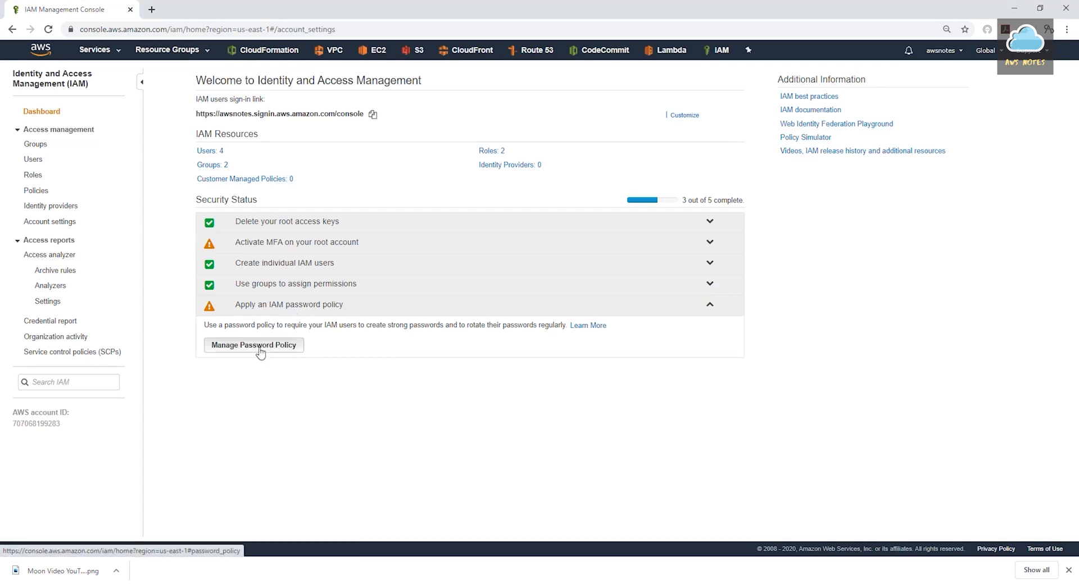
{"action": "left_click", "coordinate": [252, 345]}
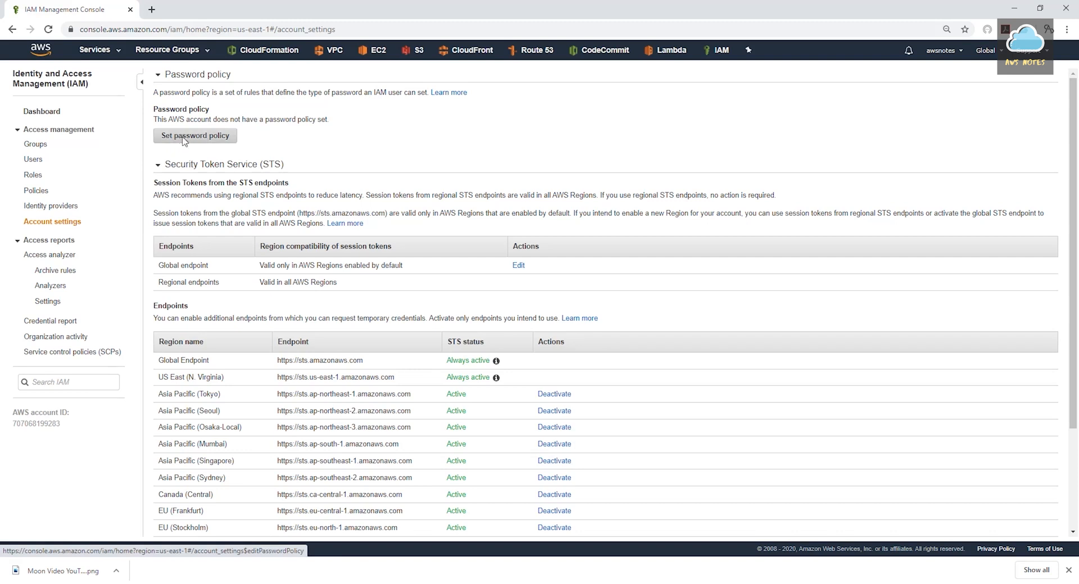
{"action": "left_click", "coordinate": [195, 135]}
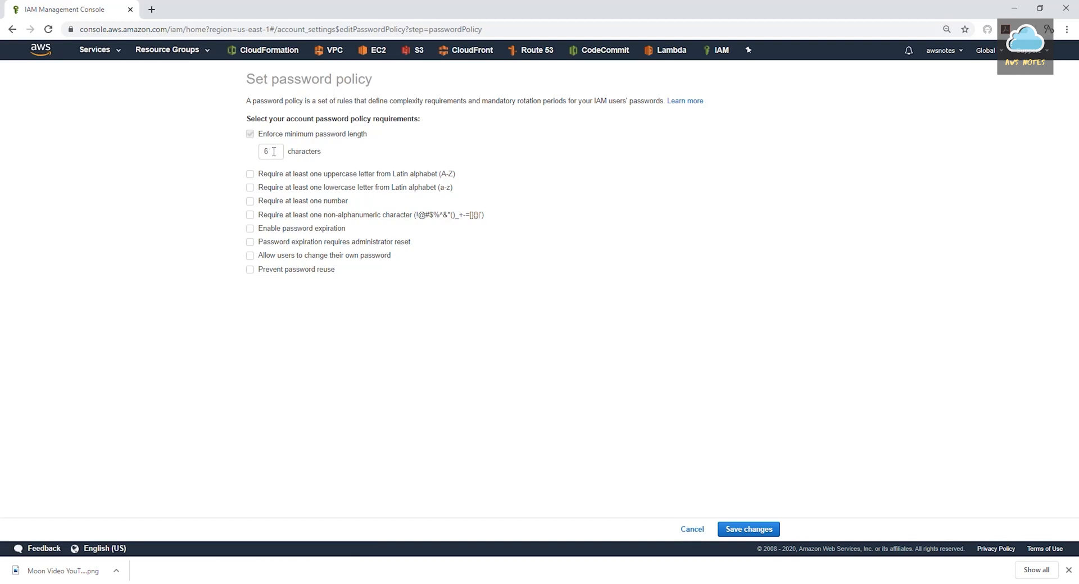
Set minimum password length to 8 and require uppercase, lowercase, numbers and symbols.
{"action": "left_click", "coordinate": [269, 152]}
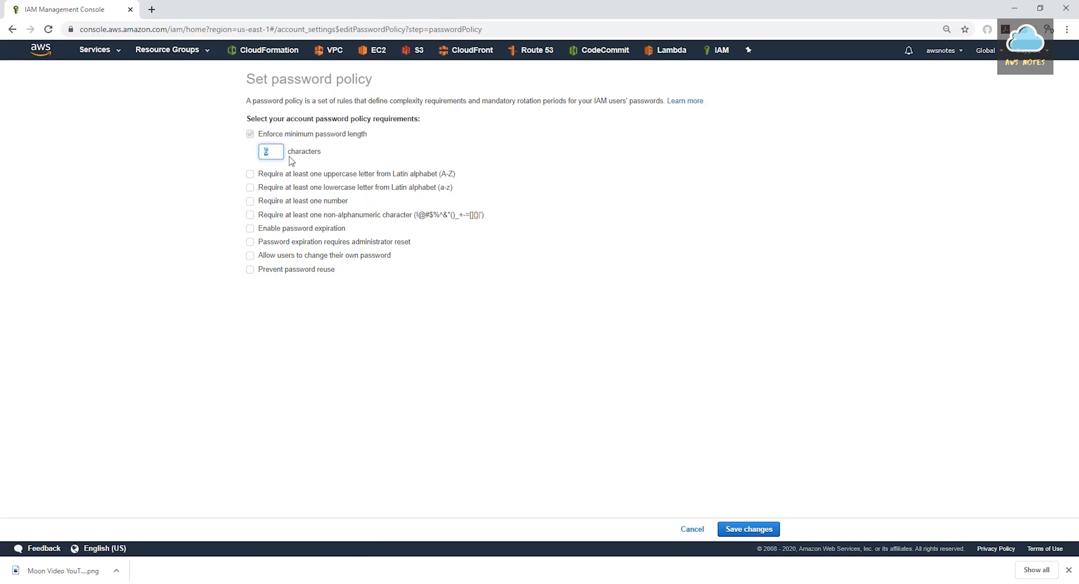
{"action": "type", "text": "8"}
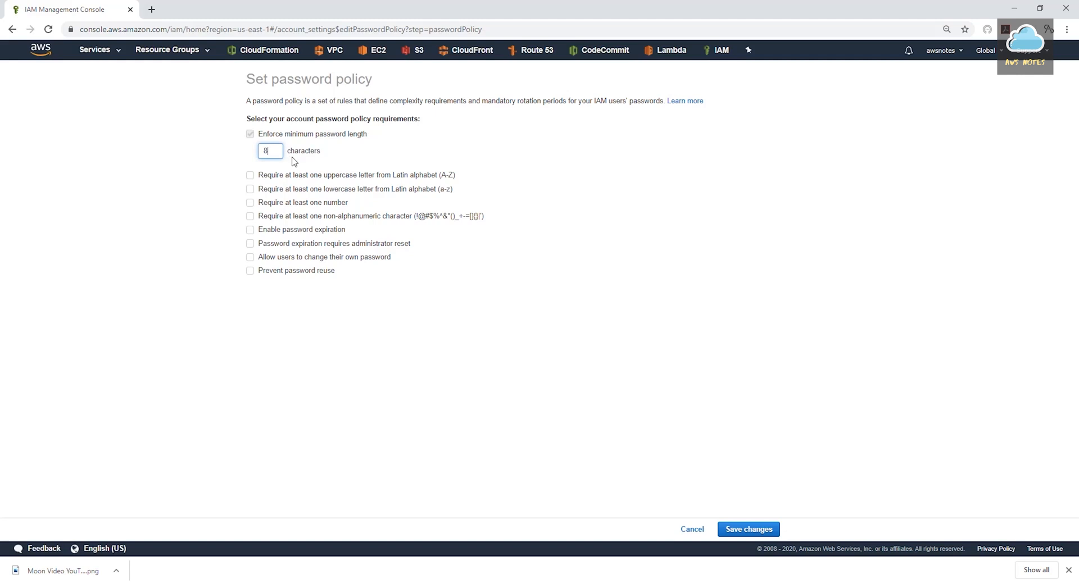
{"action": "left_click", "coordinate": [251, 175]}
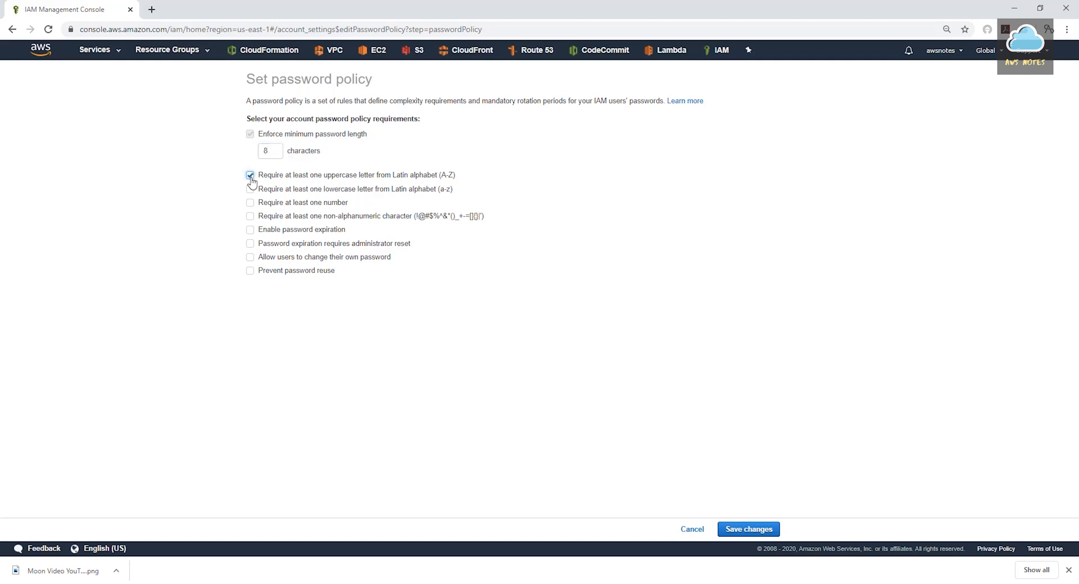
{"action": "left_click", "coordinate": [249, 189]}
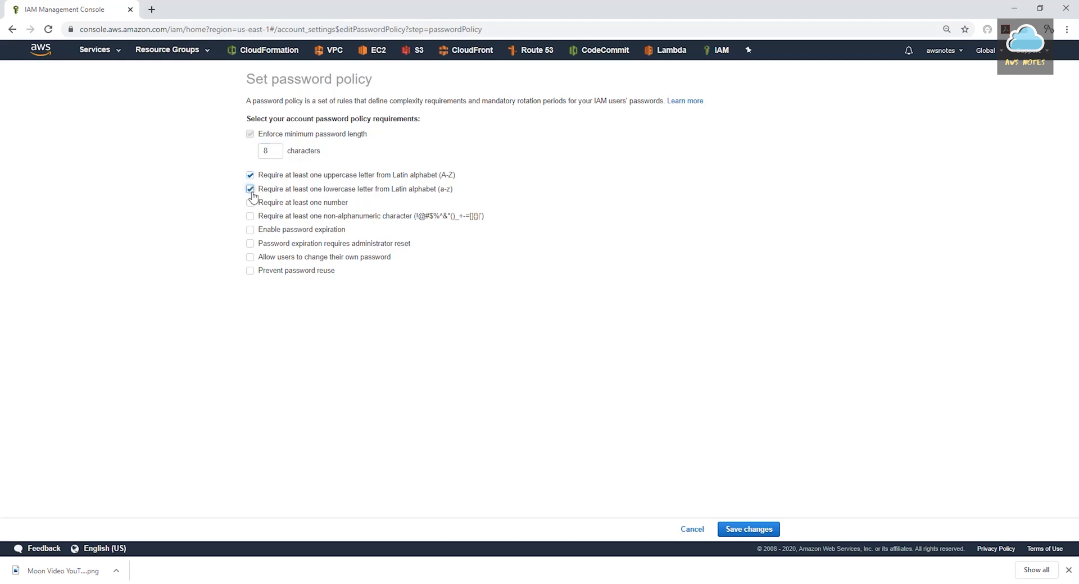
{"action": "left_click", "coordinate": [250, 203]}
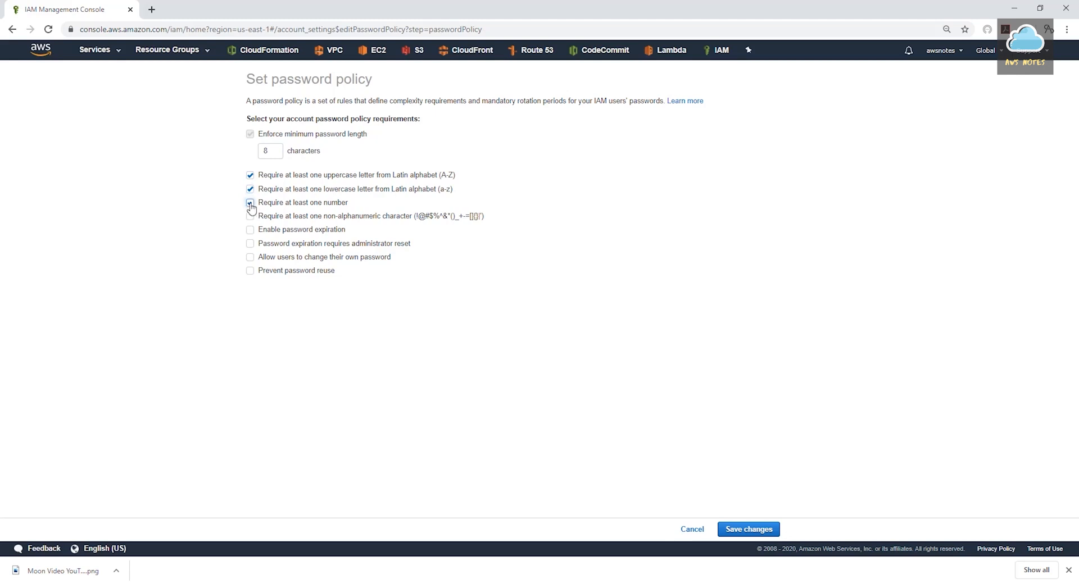
{"action": "left_click", "coordinate": [249, 203]}
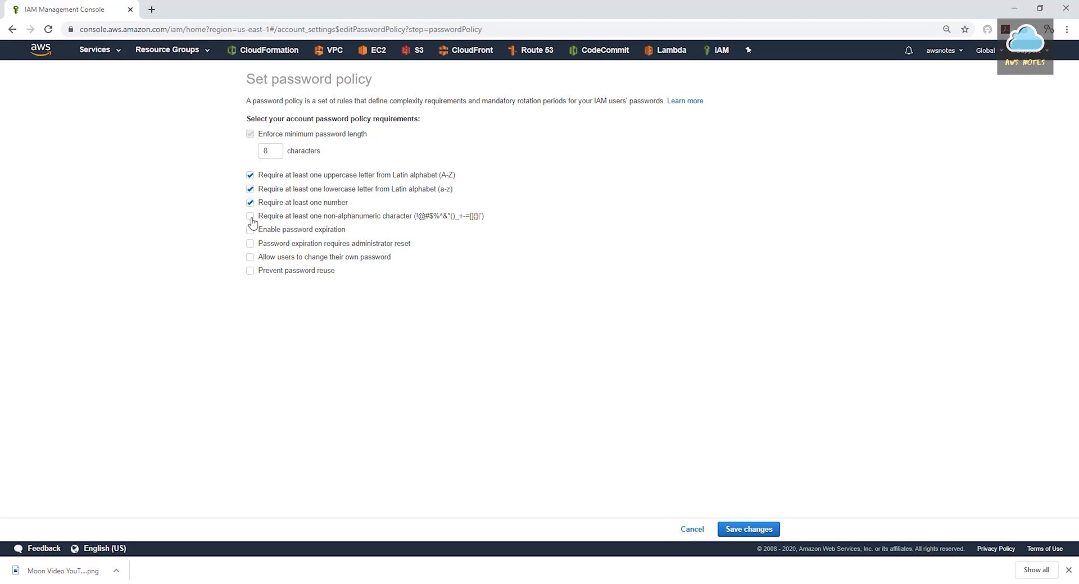
{"action": "left_click", "coordinate": [250, 216]}
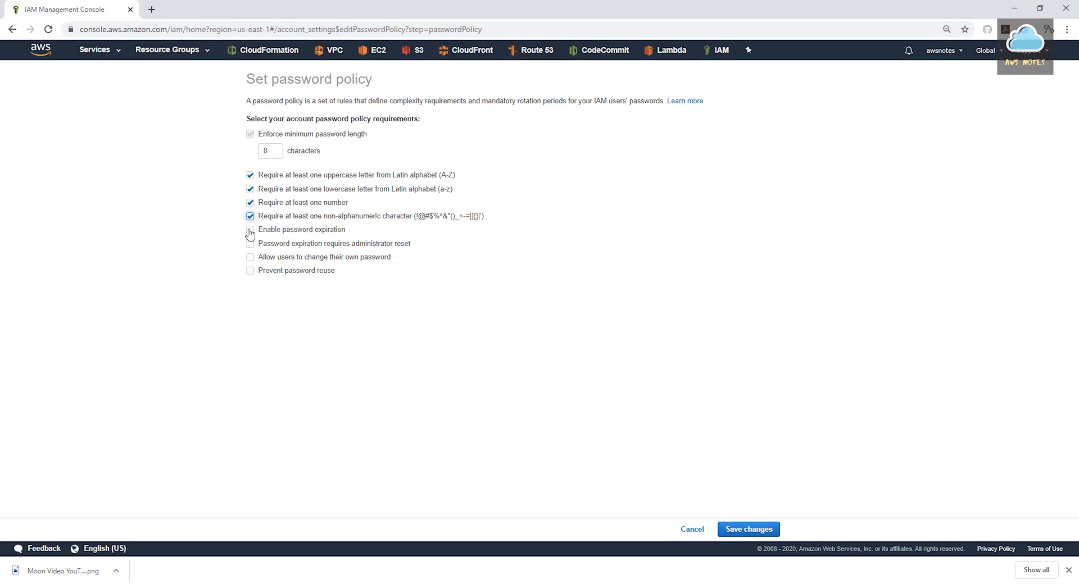
Enable 90-day expiry, self-service password changes and 5-password reuse prevention, then save.
{"action": "left_click", "coordinate": [250, 230]}
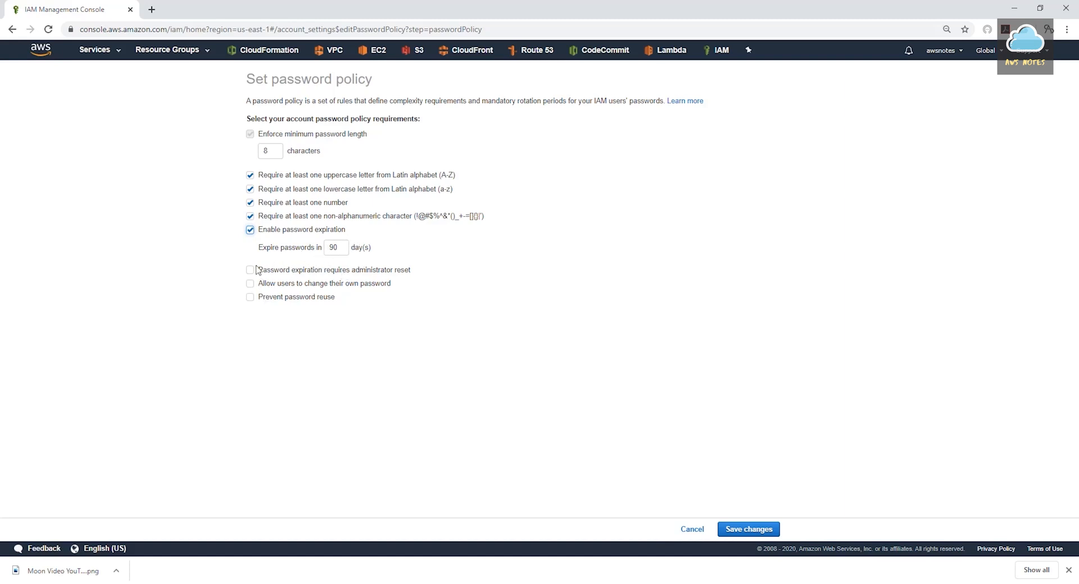
{"action": "mouse_move", "coordinate": [404, 272]}
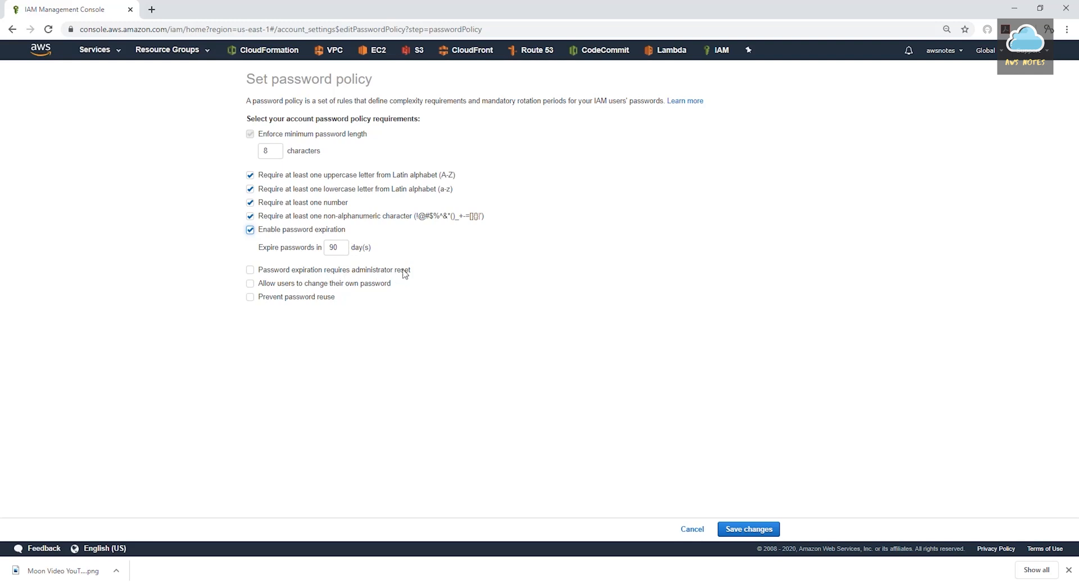
{"action": "mouse_move", "coordinate": [386, 277]}
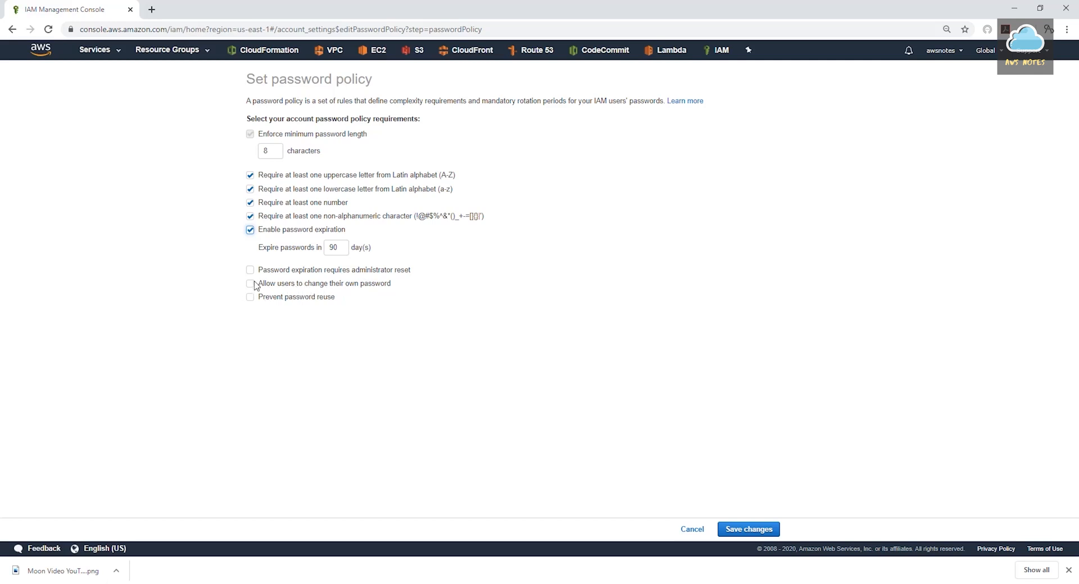
{"action": "left_click", "coordinate": [251, 282]}
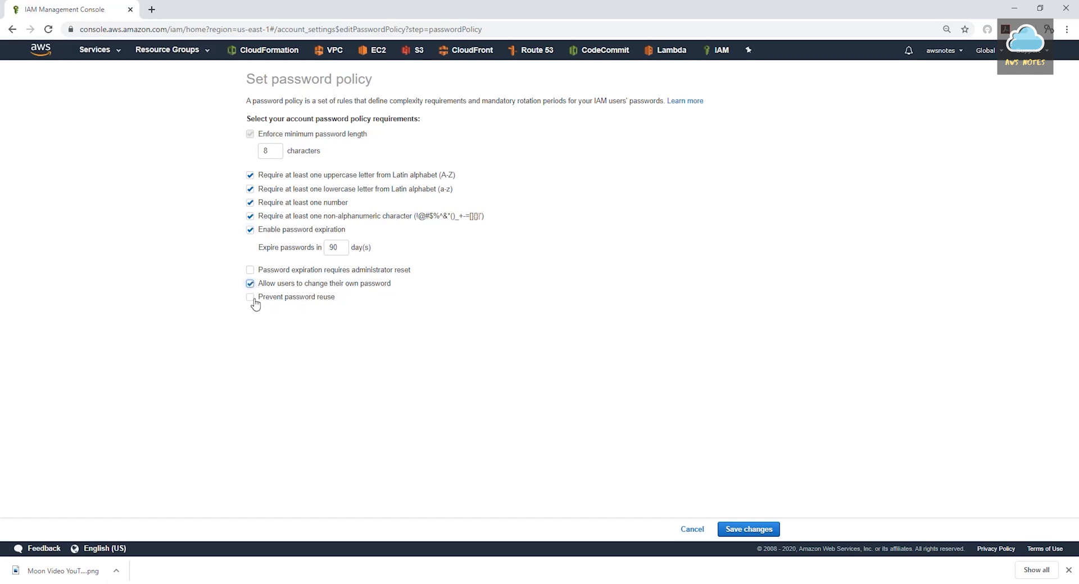
{"action": "left_click", "coordinate": [249, 296]}
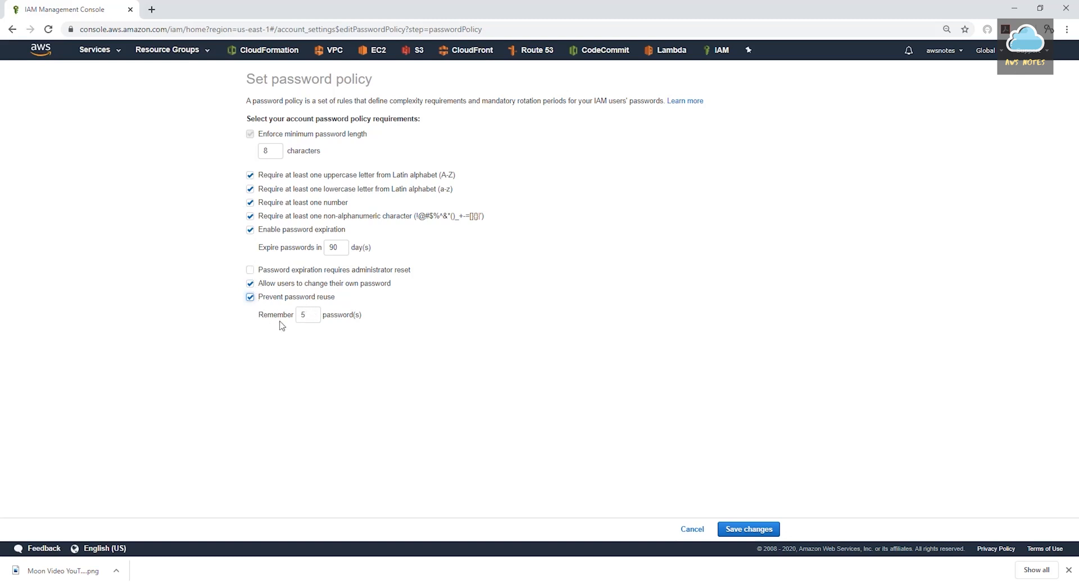
{"action": "left_click", "coordinate": [307, 314]}
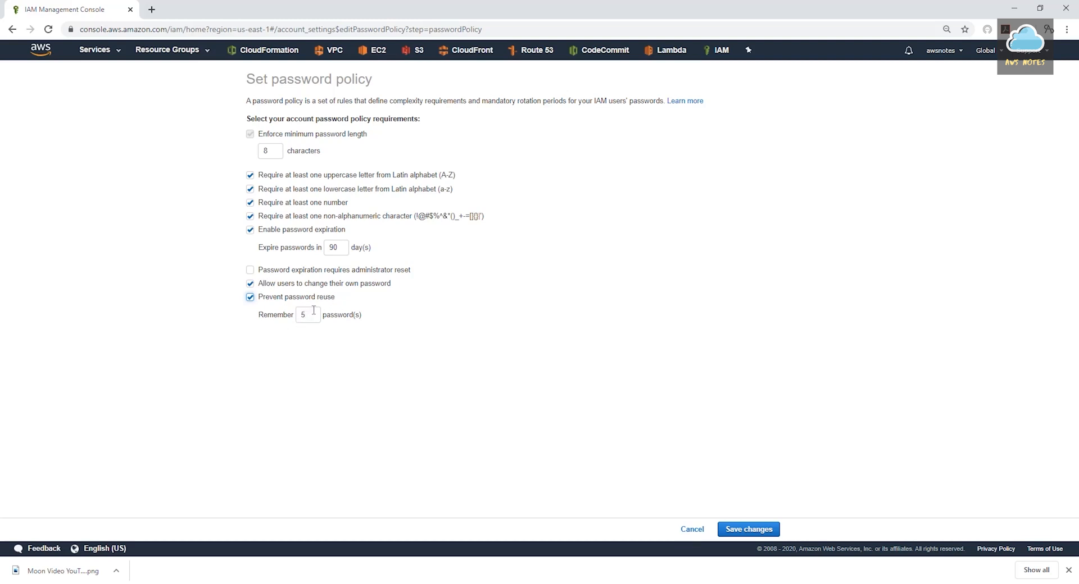
{"action": "left_click", "coordinate": [250, 297]}
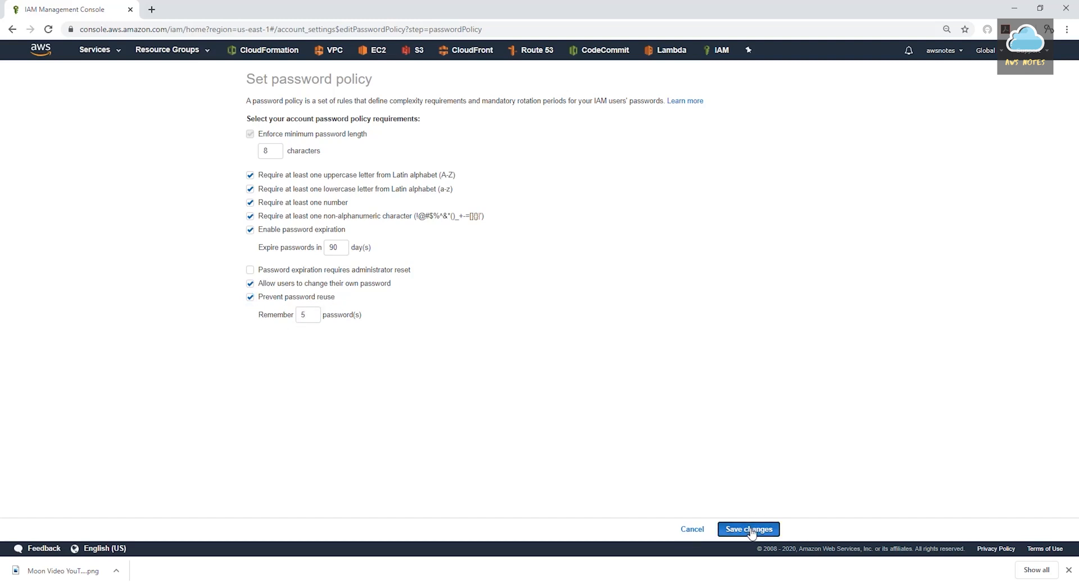
Return to the IAM dashboard, now showing four of five security checks complete.
{"action": "left_click", "coordinate": [748, 529]}
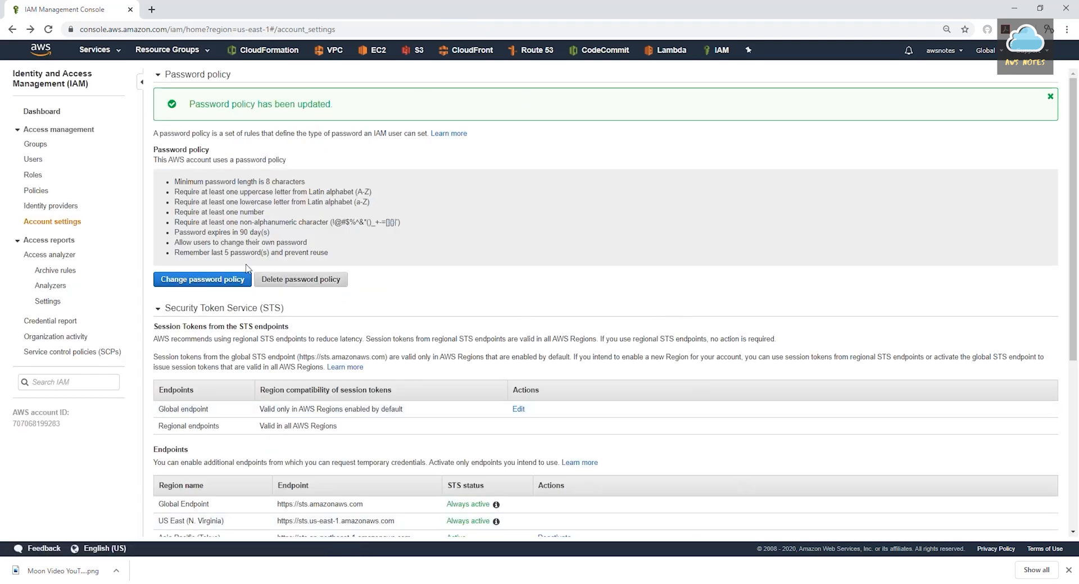
{"action": "left_click", "coordinate": [41, 111]}
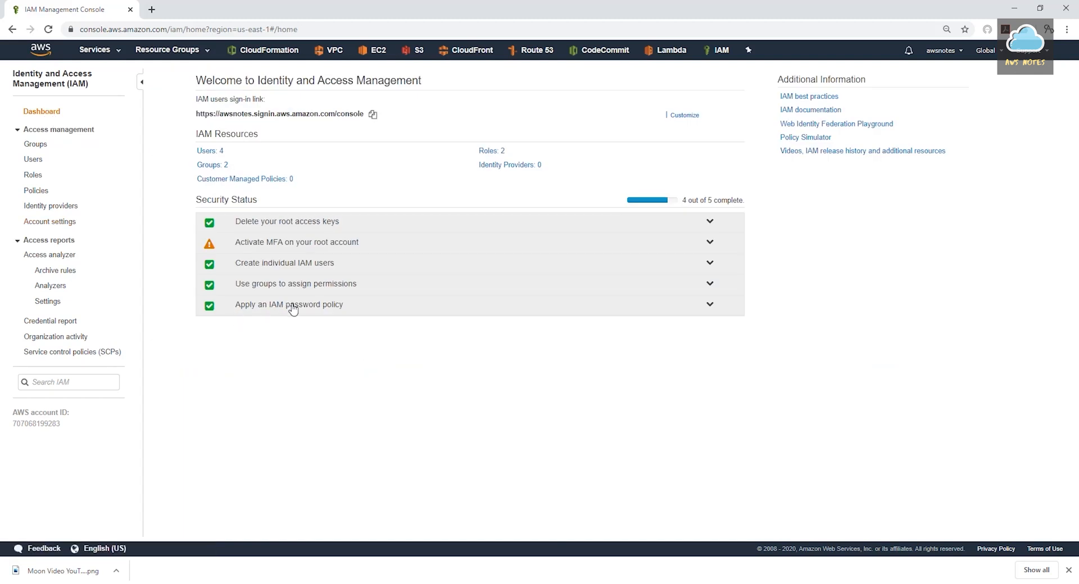
{"action": "mouse_move", "coordinate": [349, 323]}
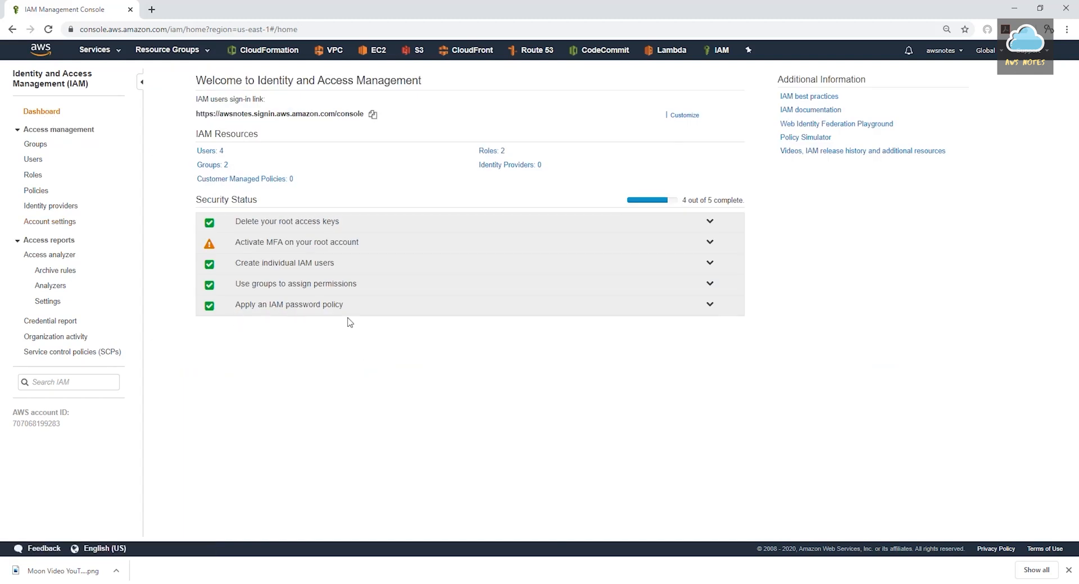
{"action": "mouse_move", "coordinate": [319, 272]}
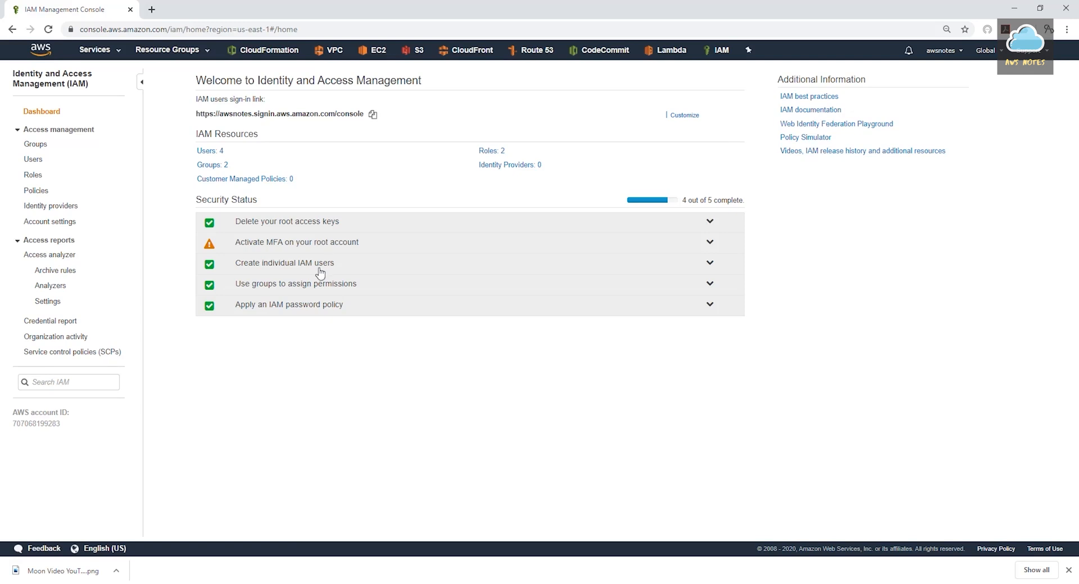
{"action": "mouse_move", "coordinate": [299, 440]}
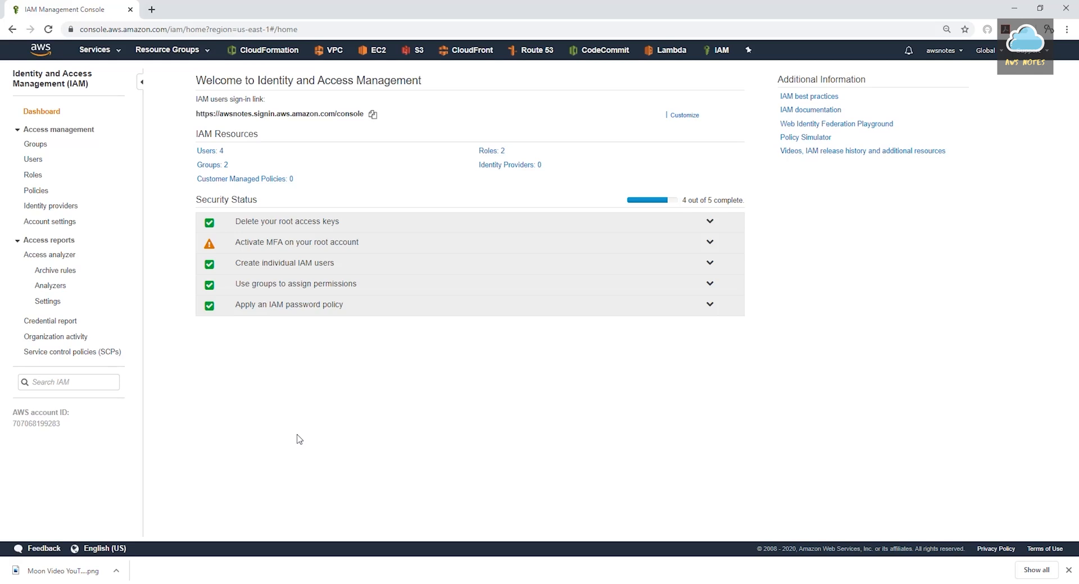
{"action": "mouse_move", "coordinate": [1069, 48]}
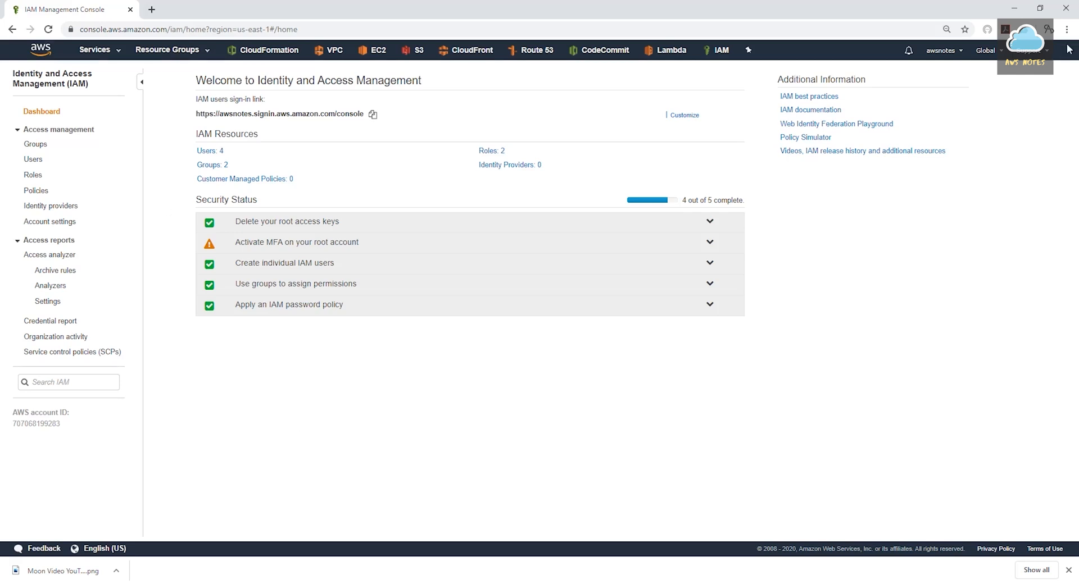
{"action": "mouse_move", "coordinate": [1034, 74]}
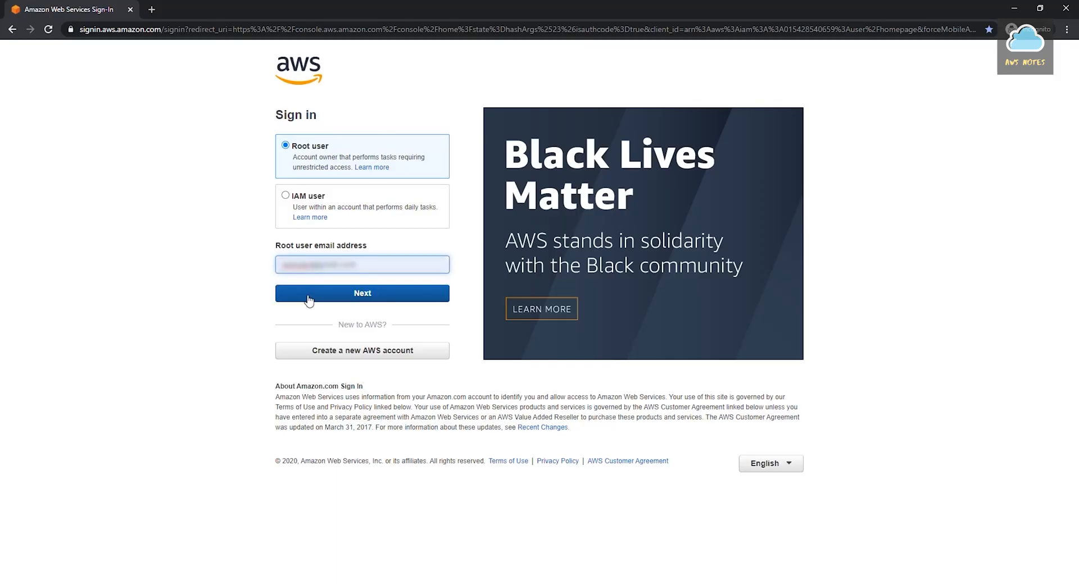
{"action": "left_click", "coordinate": [362, 293]}
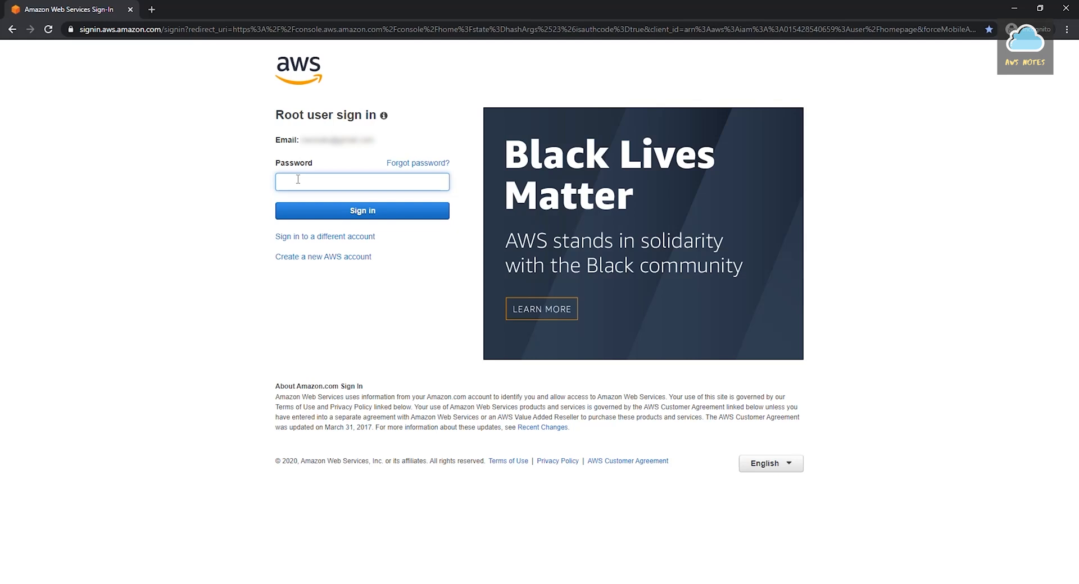
{"action": "left_click", "coordinate": [362, 211]}
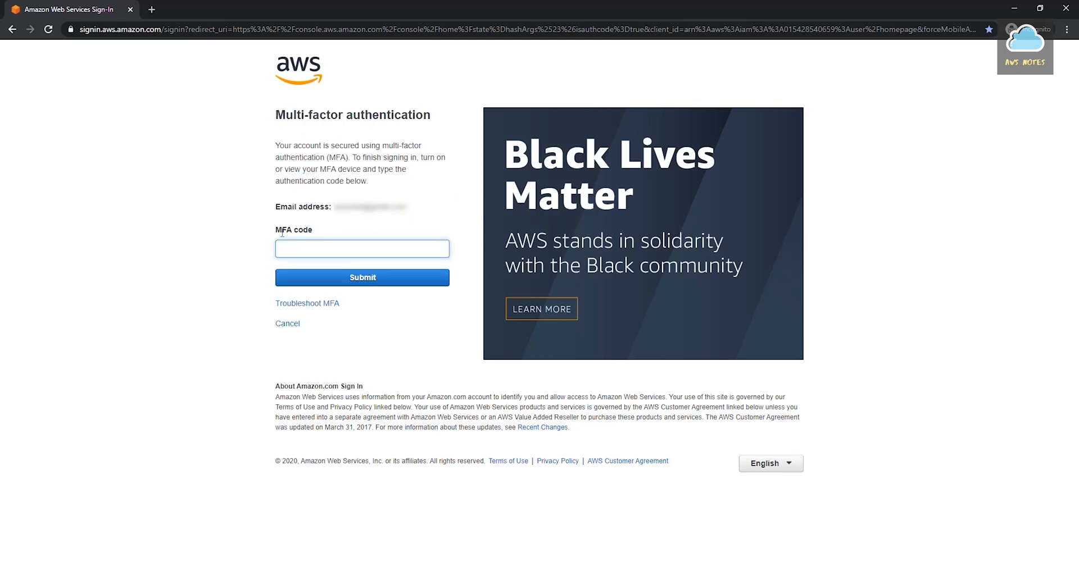
{"action": "left_click", "coordinate": [361, 248]}
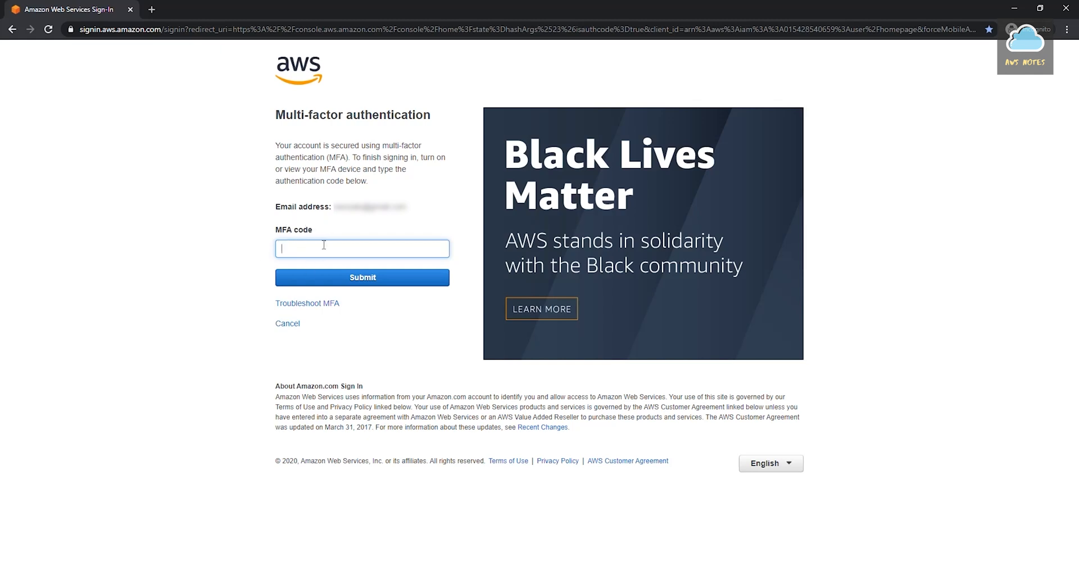
{"action": "mouse_move", "coordinate": [343, 379]}
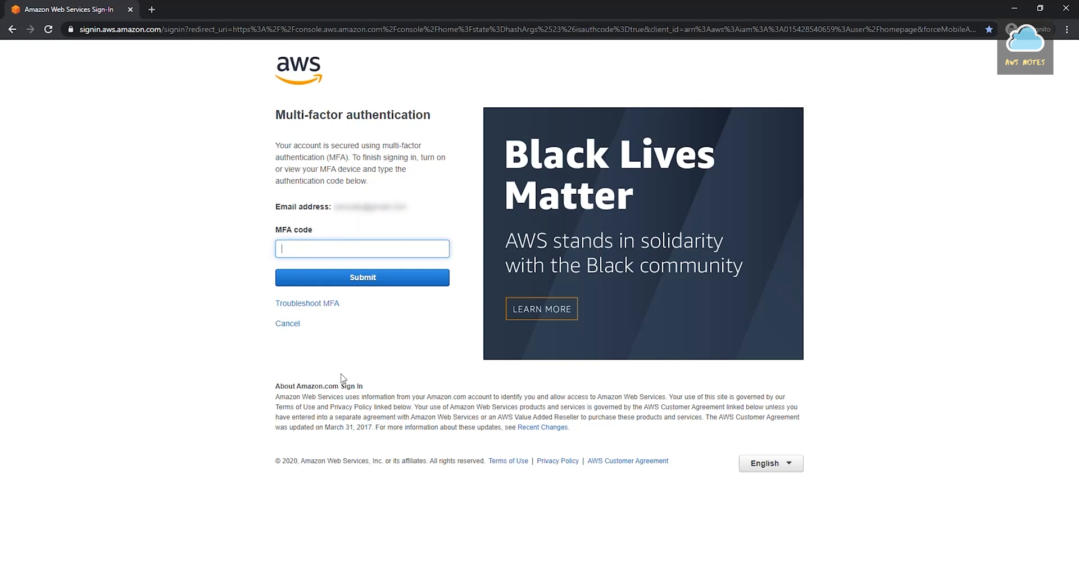
{"action": "mouse_move", "coordinate": [519, 324]}
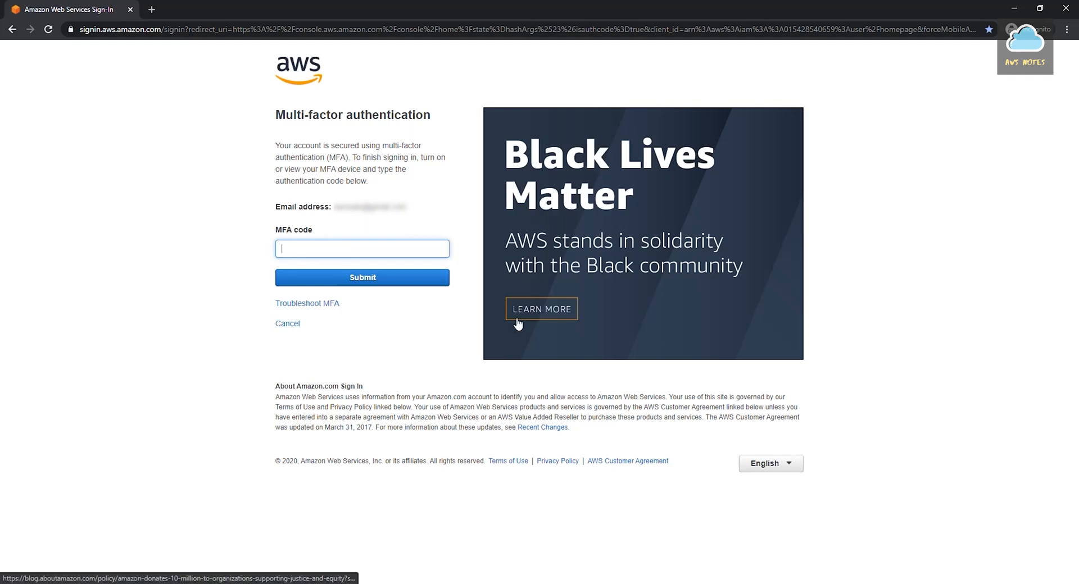
{"action": "mouse_move", "coordinate": [457, 219]}
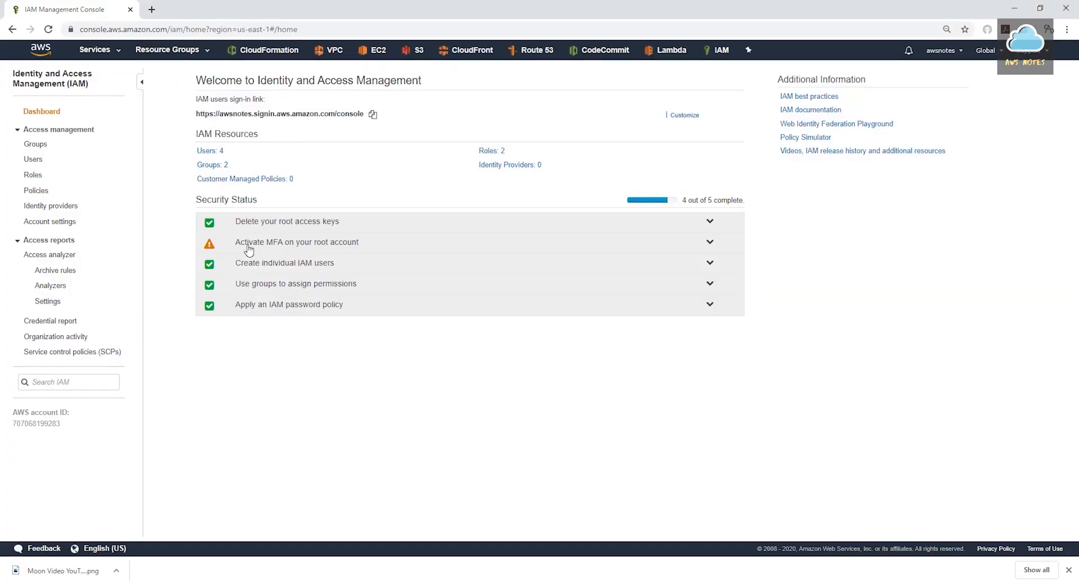
{"action": "mouse_move", "coordinate": [270, 246]}
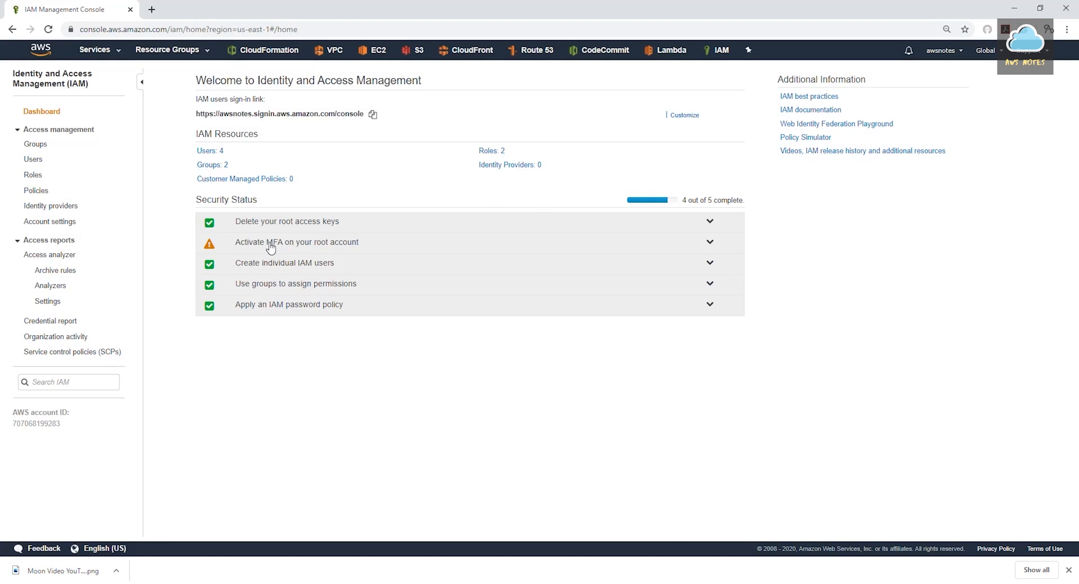
From the root-account MFA check, go to Manage MFA and expand the MFA section.
{"action": "left_click", "coordinate": [296, 241]}
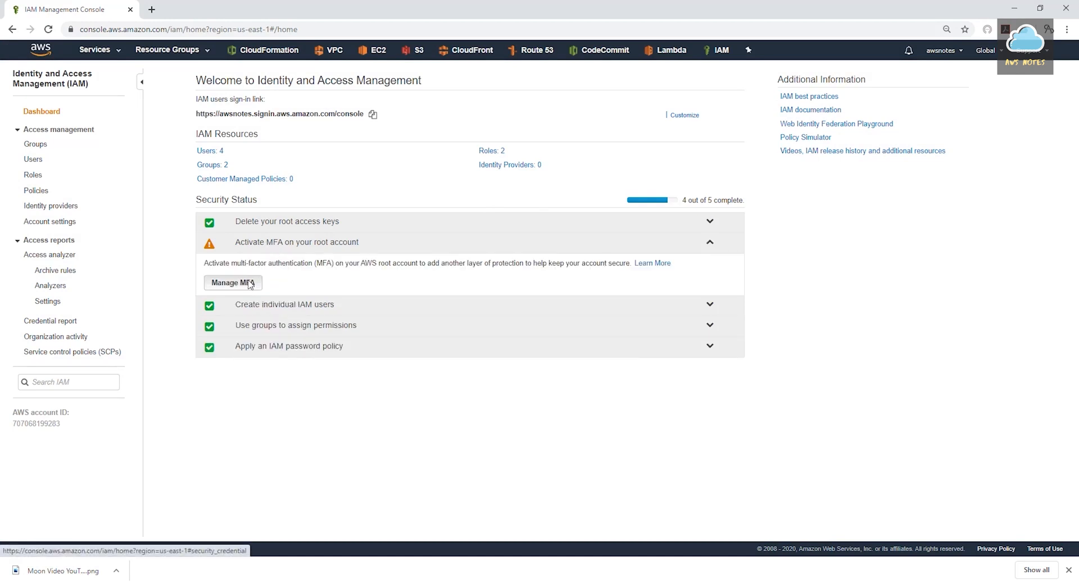
{"action": "left_click", "coordinate": [233, 282]}
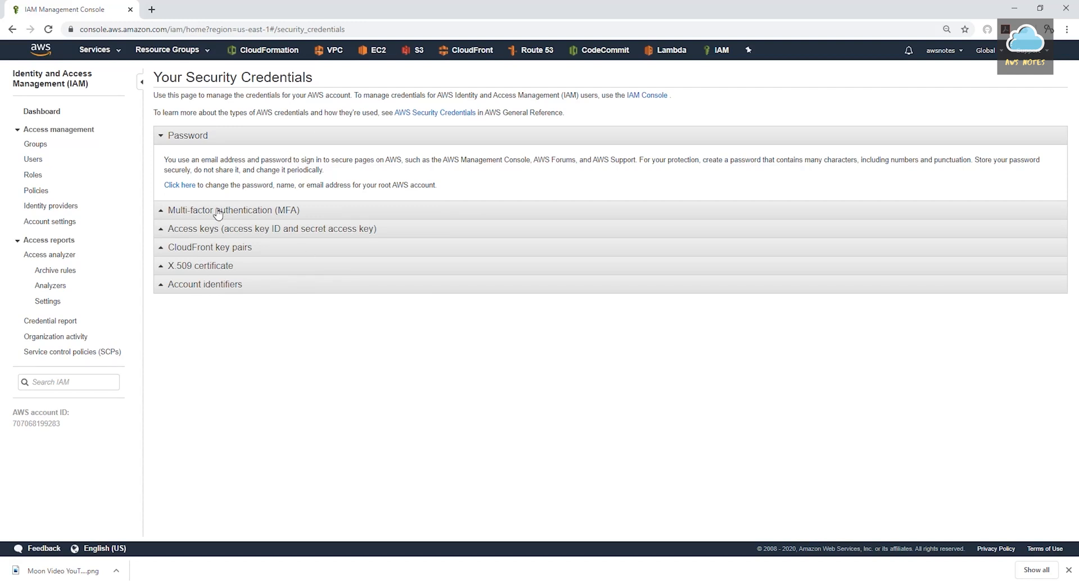
{"action": "left_click", "coordinate": [233, 210]}
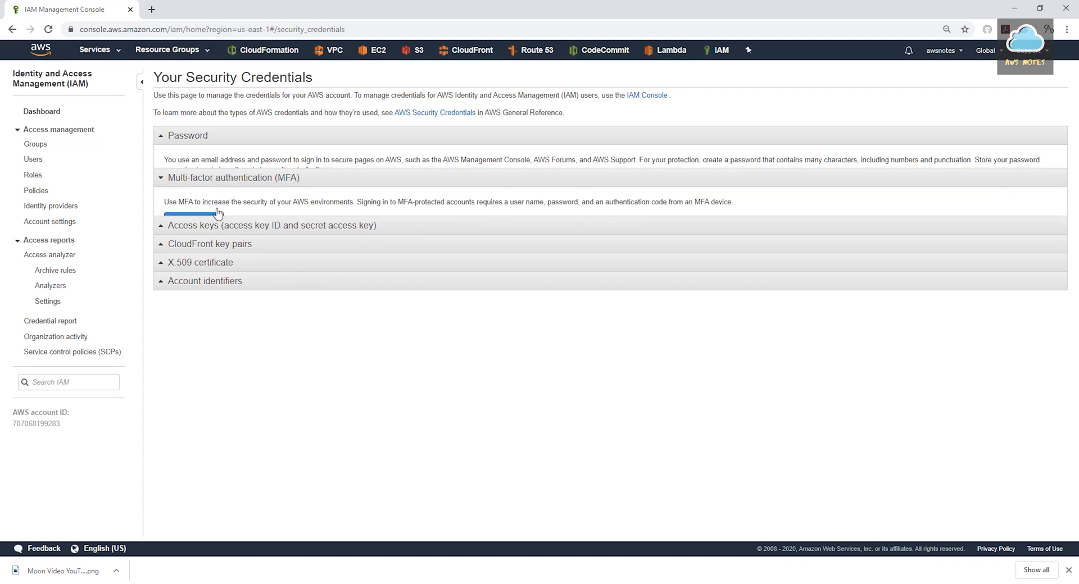
{"action": "left_click", "coordinate": [187, 135]}
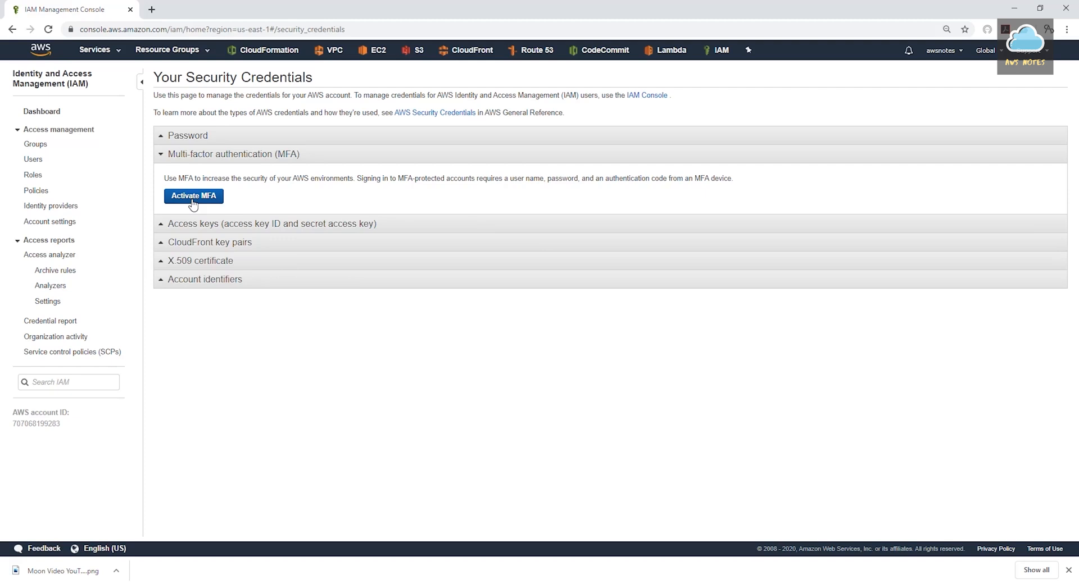
Start activating MFA on the root account, offering virtual, U2F or hardware devices.
{"action": "left_click", "coordinate": [193, 200]}
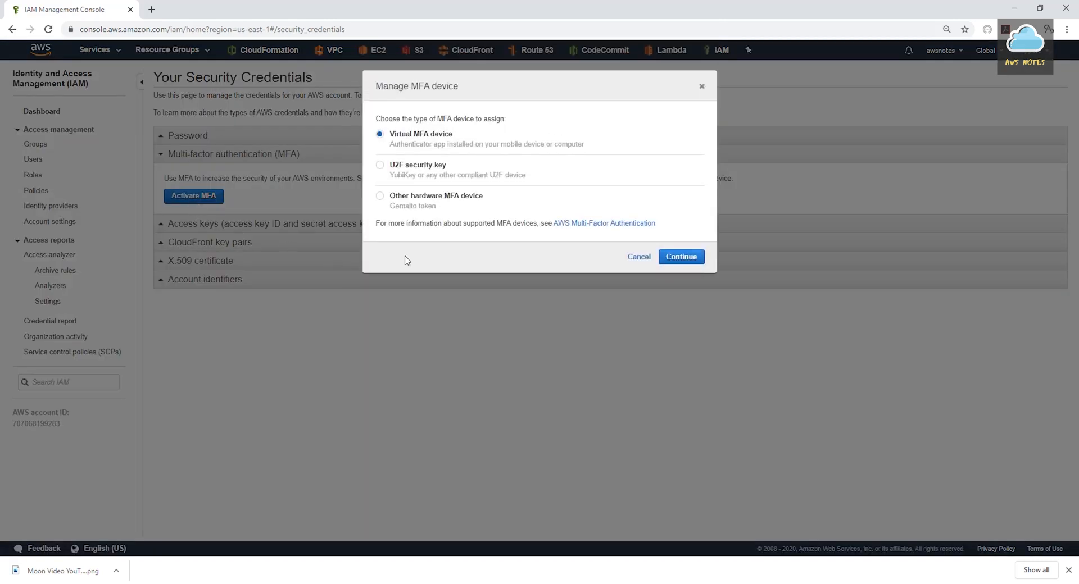
{"action": "mouse_move", "coordinate": [515, 116]}
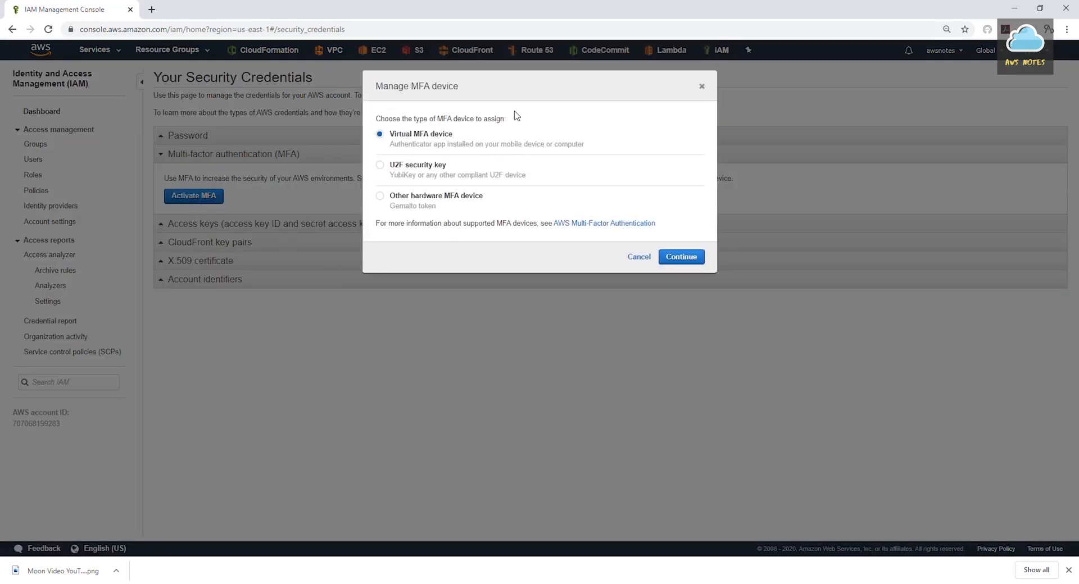
{"action": "mouse_move", "coordinate": [518, 172]}
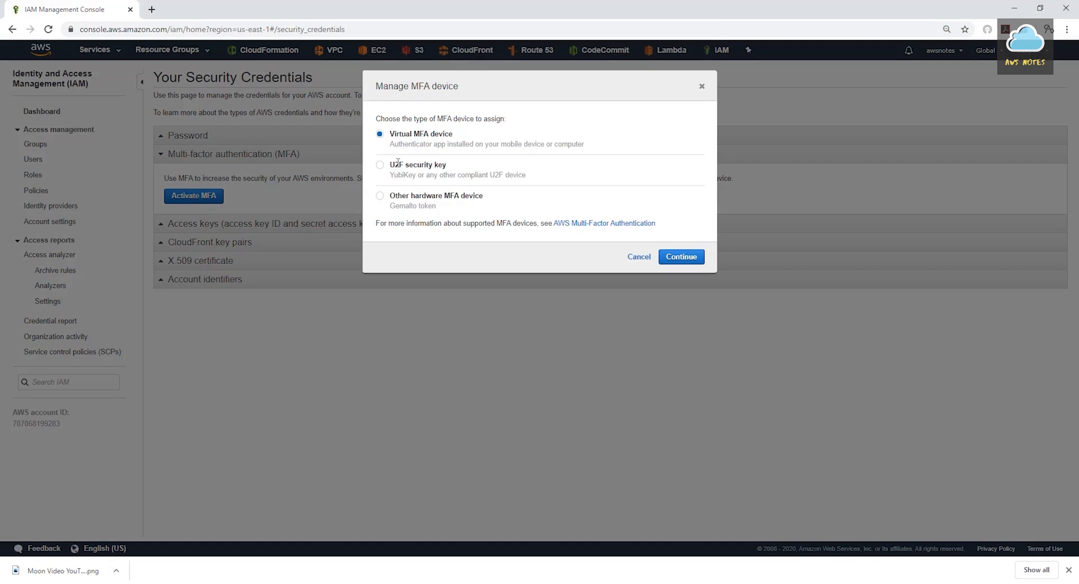
{"action": "mouse_move", "coordinate": [449, 148]}
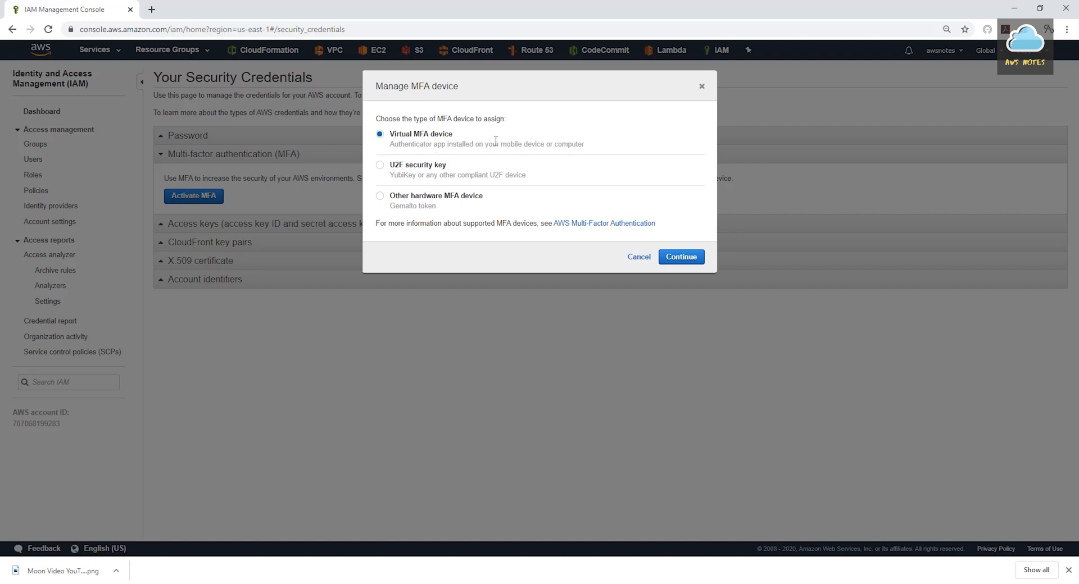
{"action": "mouse_move", "coordinate": [483, 194]}
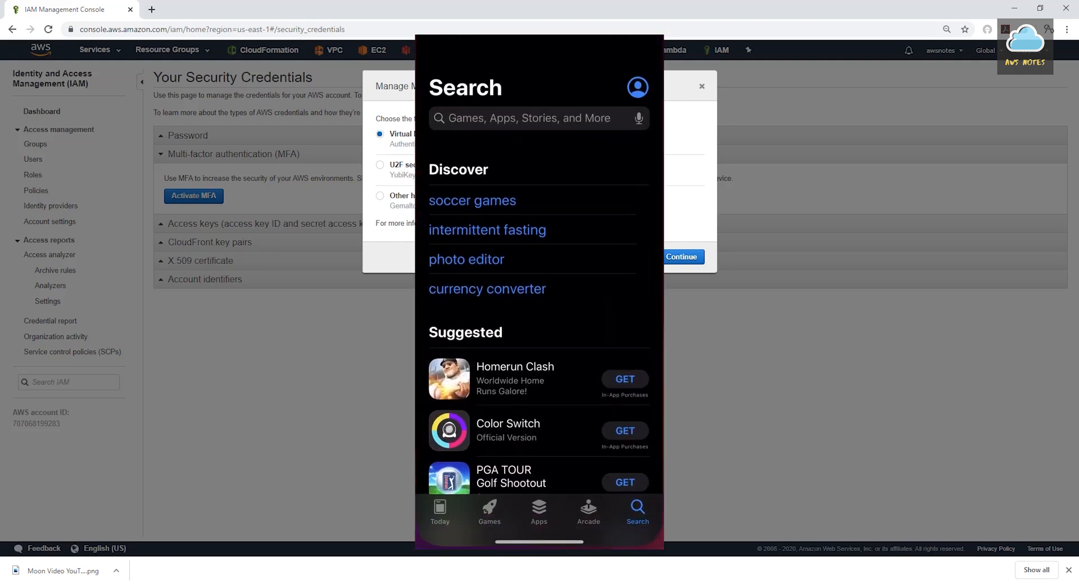
Search the App Store for 'Google' and download Google Authenticator.
{"action": "left_click", "coordinate": [530, 118]}
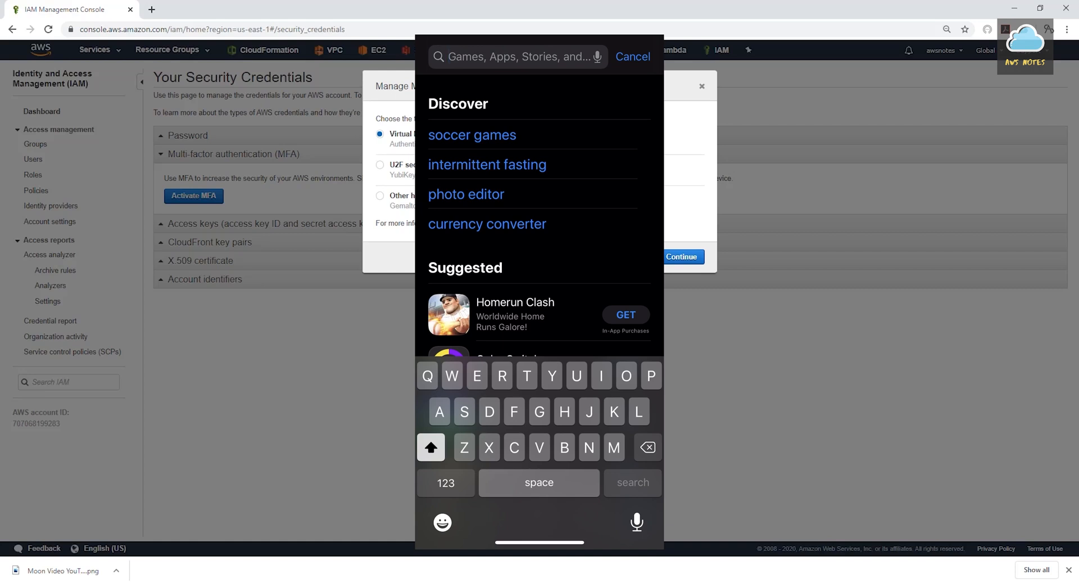
{"action": "mouse_move", "coordinate": [389, 161]}
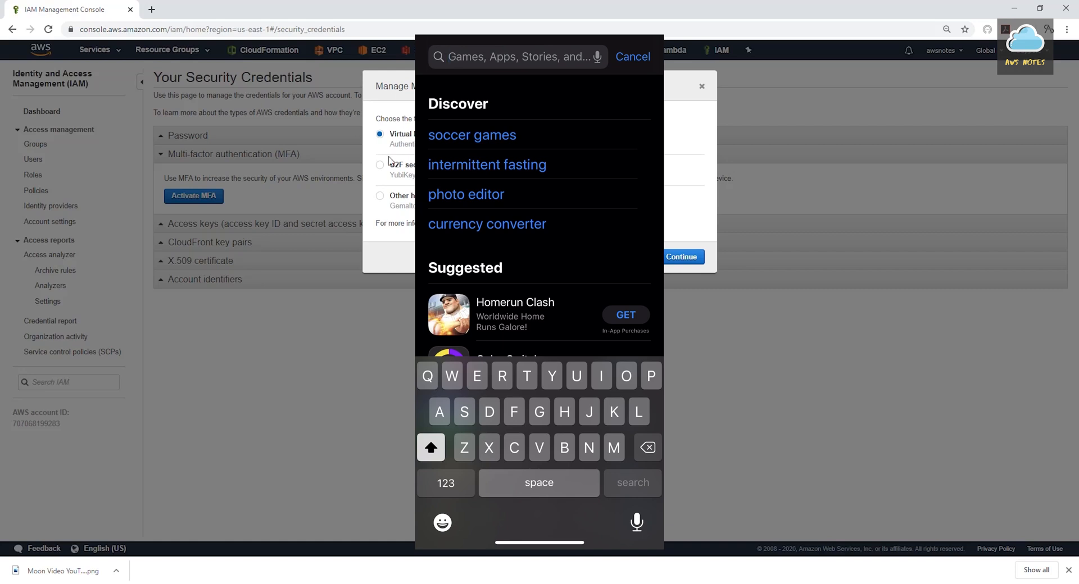
{"action": "type", "text": "G"}
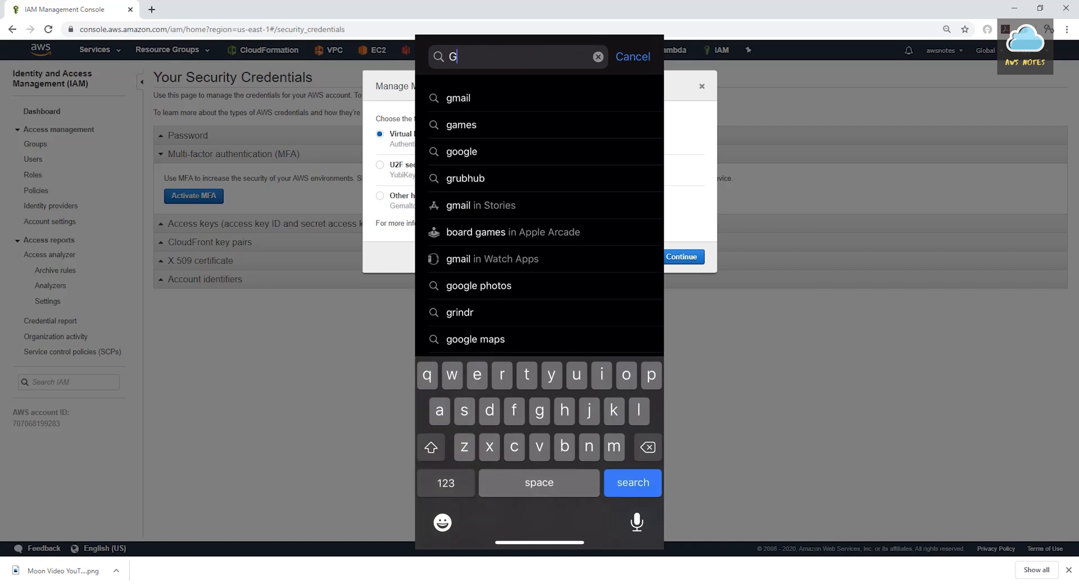
{"action": "type", "text": "oogle authenticator"}
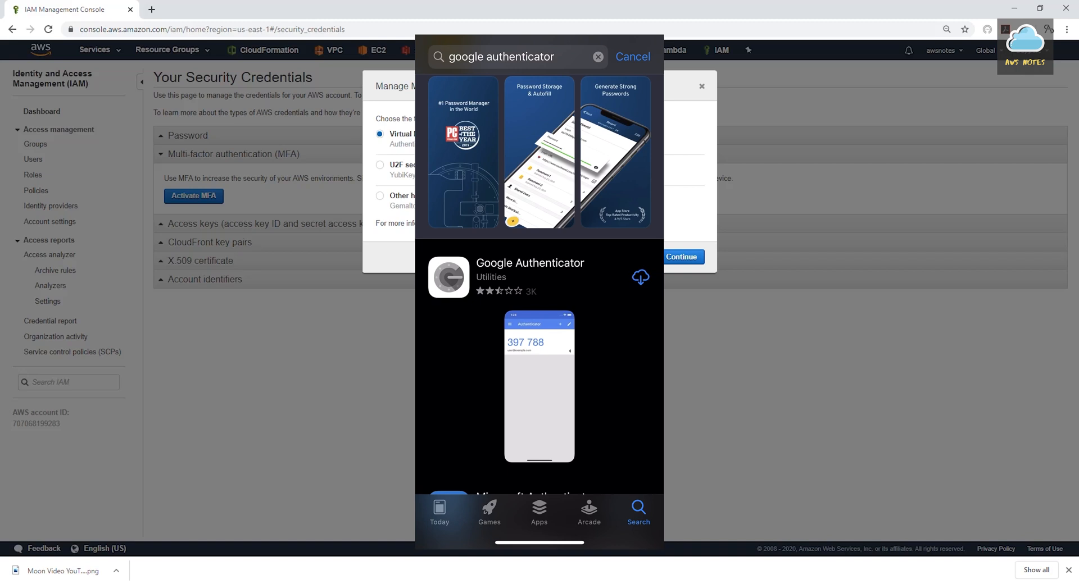
{"action": "left_click", "coordinate": [640, 278]}
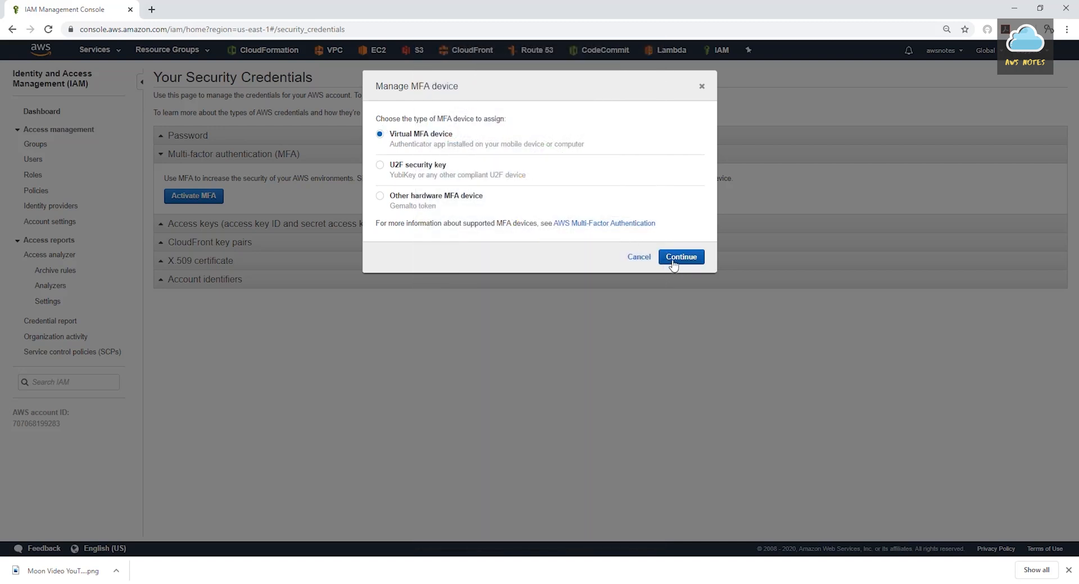
Choose Virtual MFA device, reveal its QR code and scan it with Google Authenticator.
{"action": "left_click", "coordinate": [680, 259]}
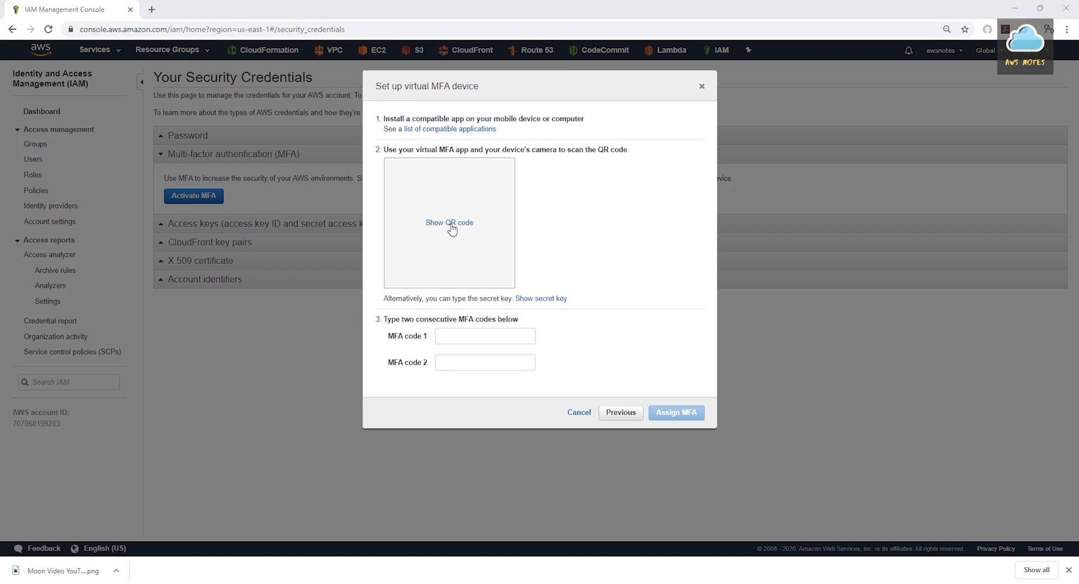
{"action": "left_click", "coordinate": [449, 222]}
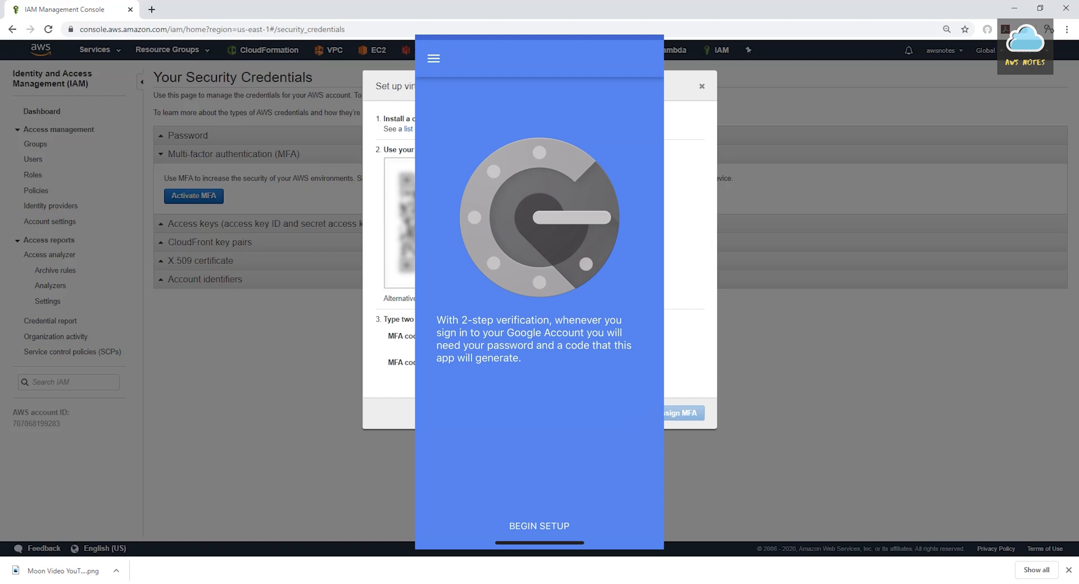
{"action": "left_click", "coordinate": [539, 526]}
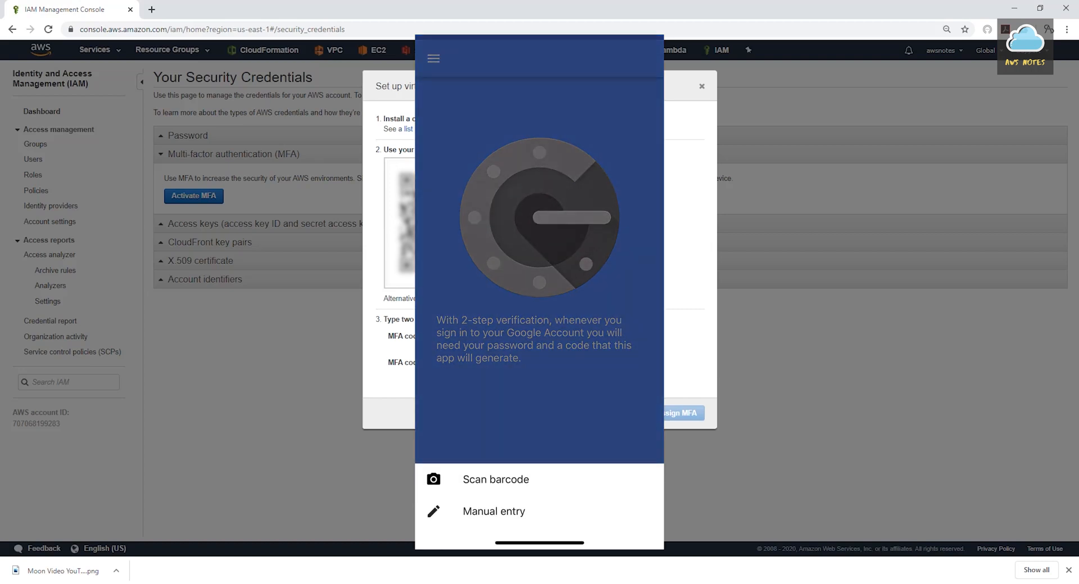
{"action": "left_click", "coordinate": [495, 480]}
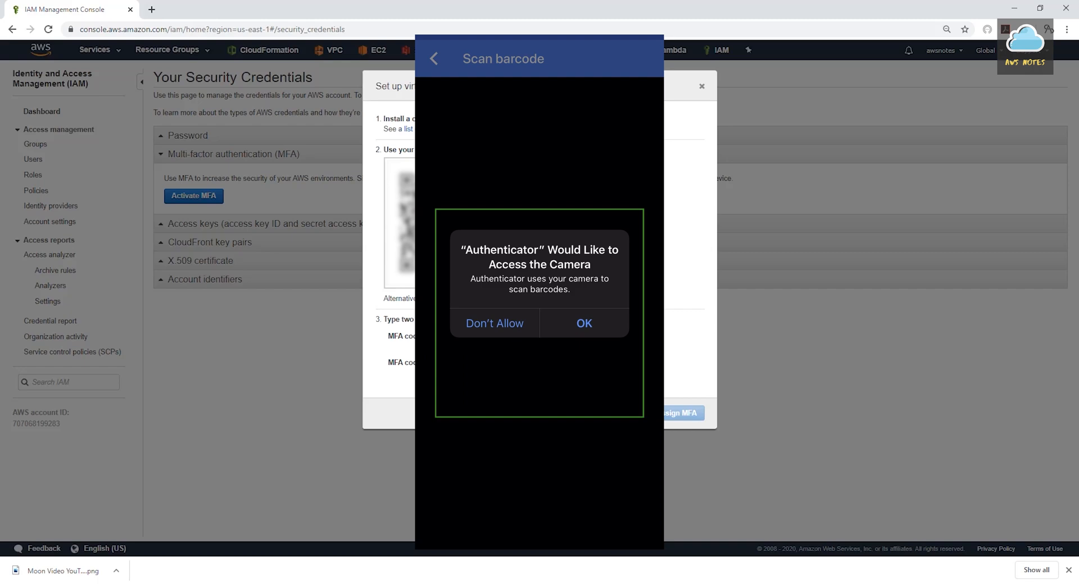
{"action": "left_click", "coordinate": [583, 324]}
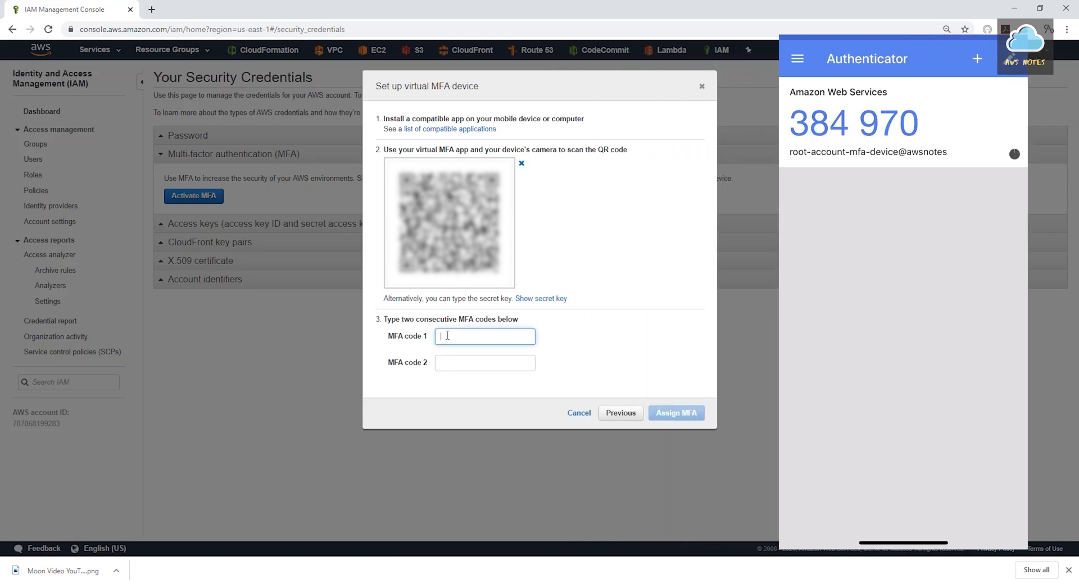
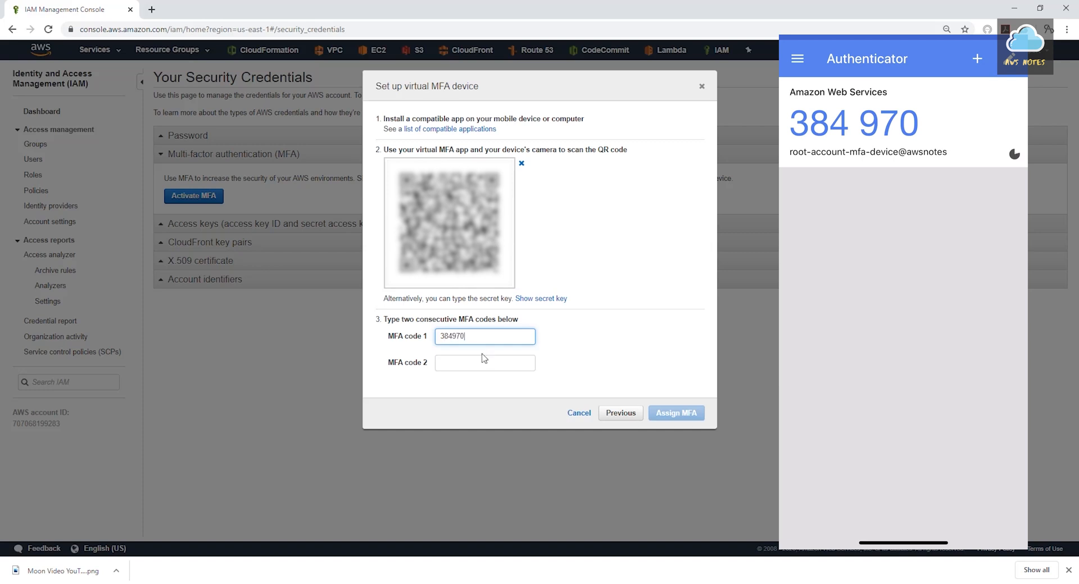
Enter two consecutive Authenticator codes and assign the virtual MFA device to root.
{"action": "left_click", "coordinate": [485, 363]}
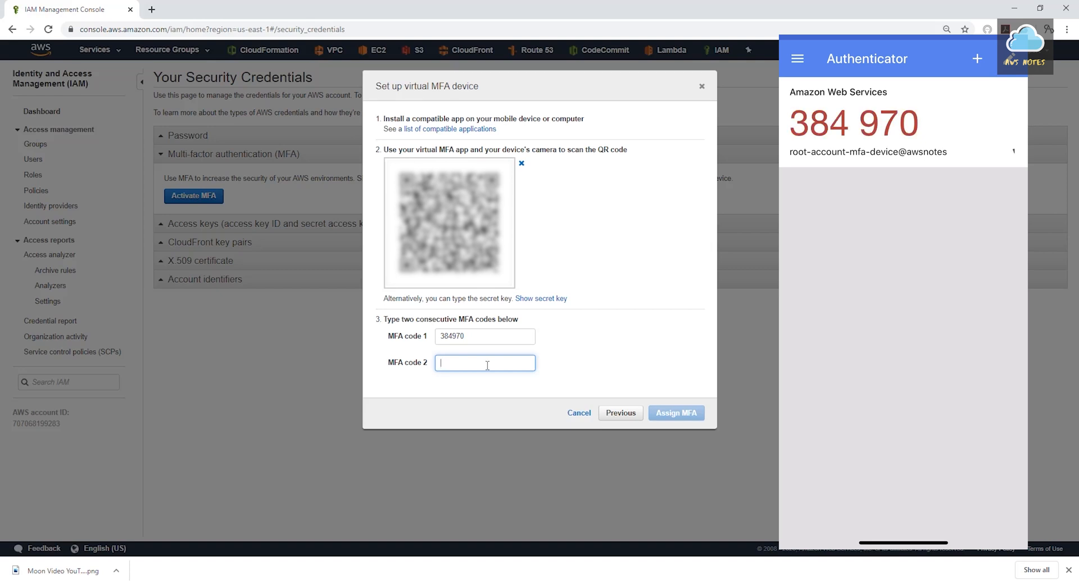
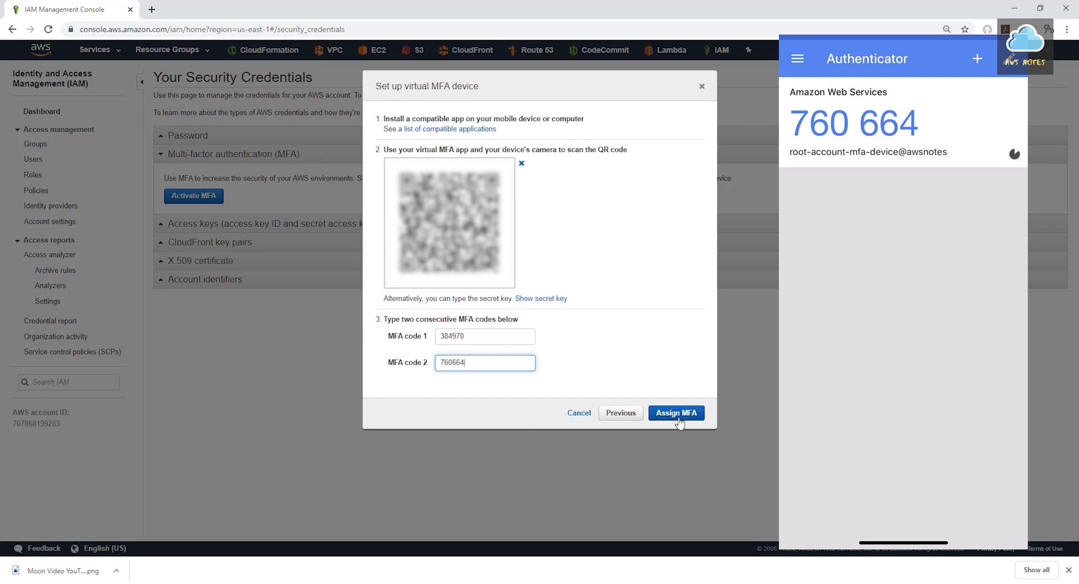
{"action": "left_click", "coordinate": [676, 413]}
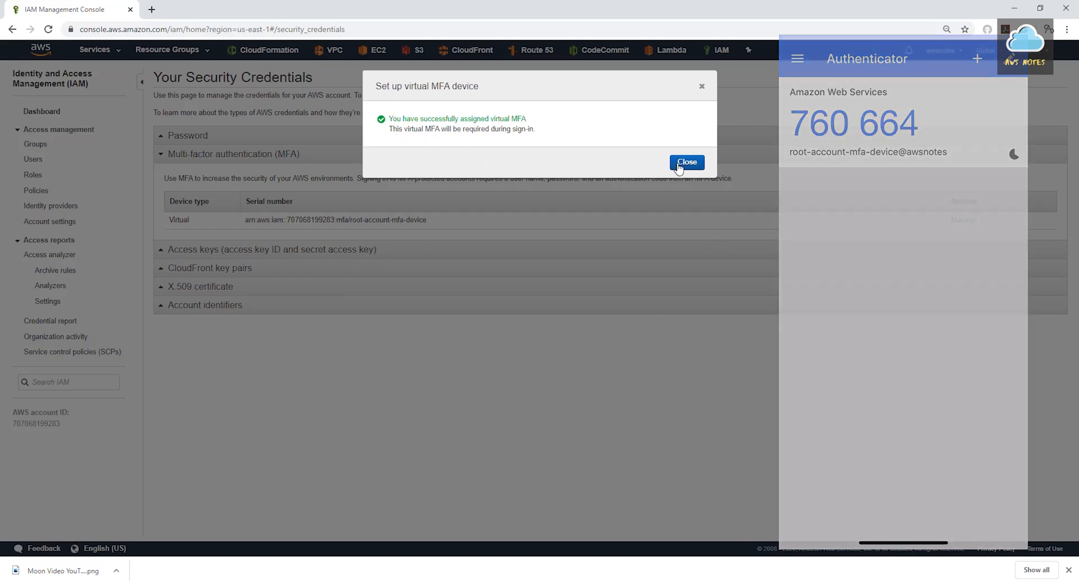
Close the success dialog to see the root account's Virtual MFA device listed.
{"action": "left_click", "coordinate": [686, 162]}
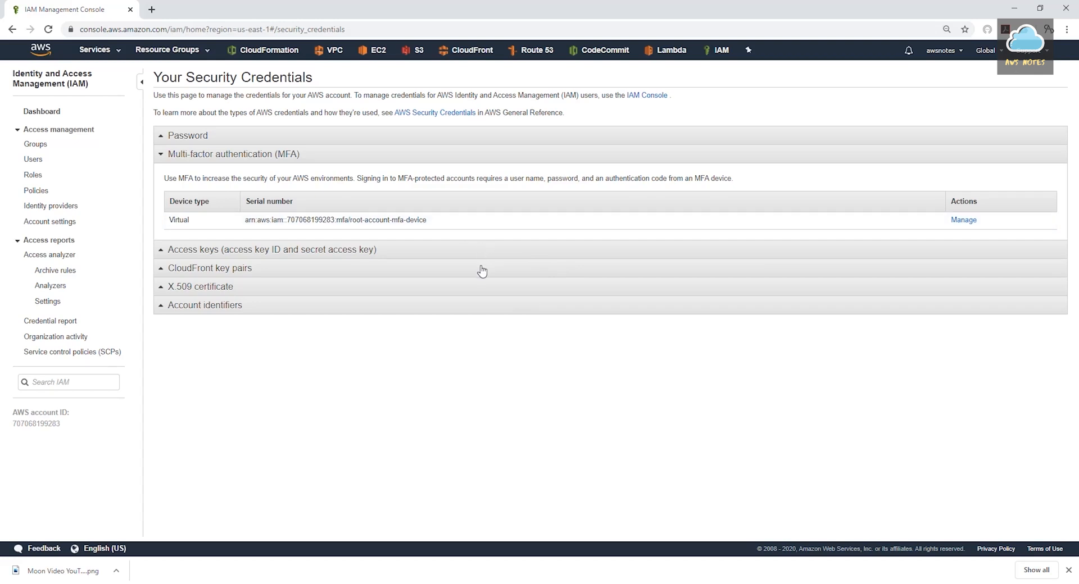
{"action": "mouse_move", "coordinate": [444, 383]}
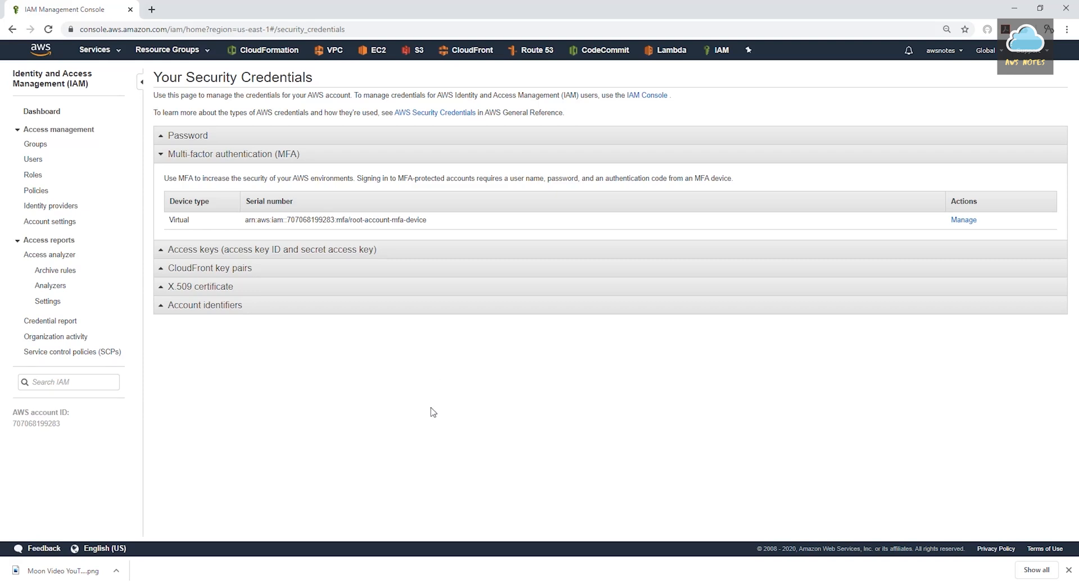
{"action": "mouse_move", "coordinate": [479, 423]}
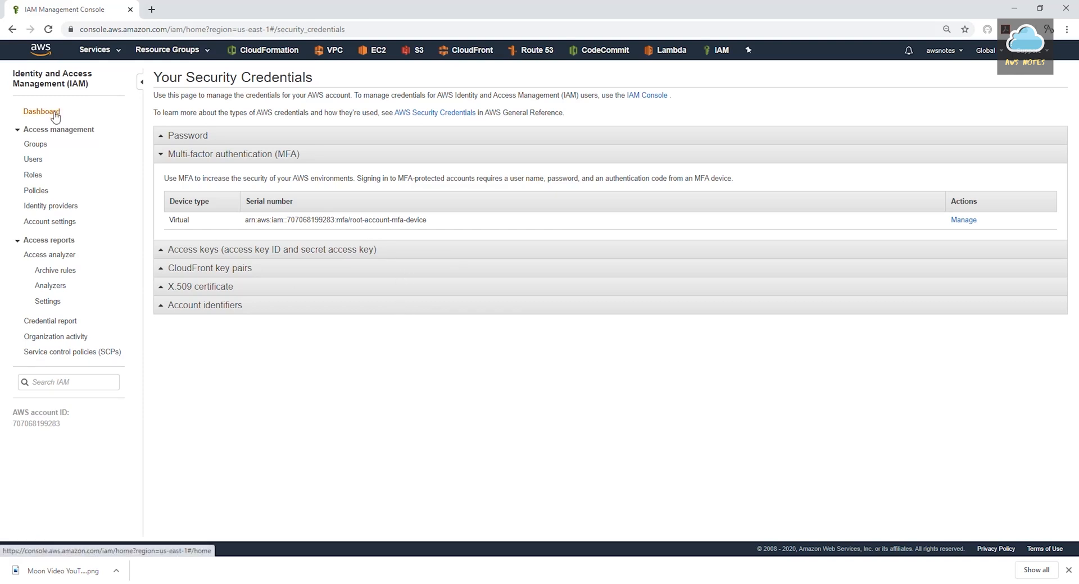
Check the IAM dashboard shows 5 of 5 security steps complete, then list the four users.
{"action": "left_click", "coordinate": [41, 111]}
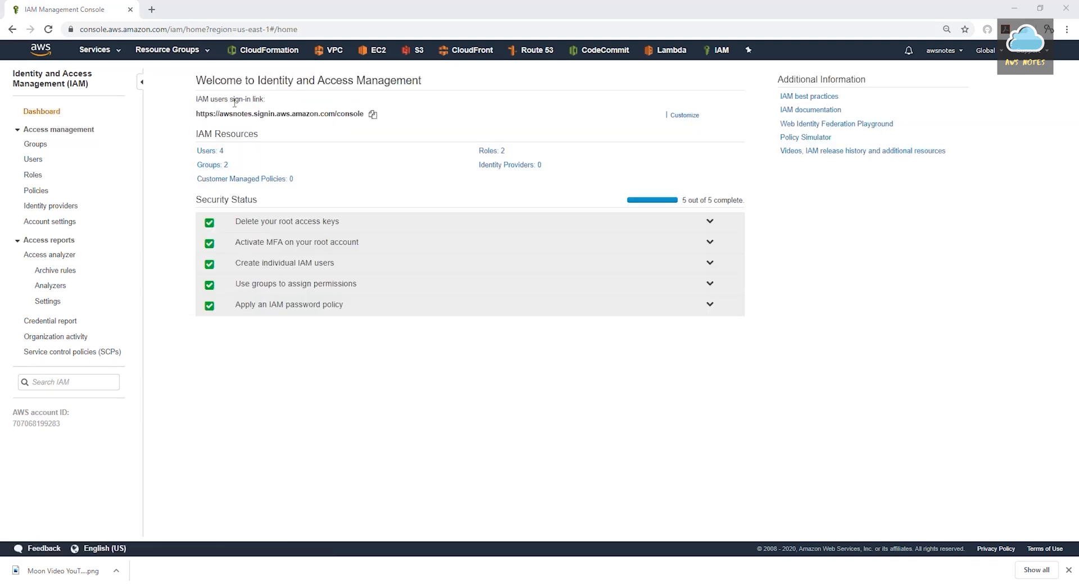
{"action": "mouse_move", "coordinate": [329, 140]}
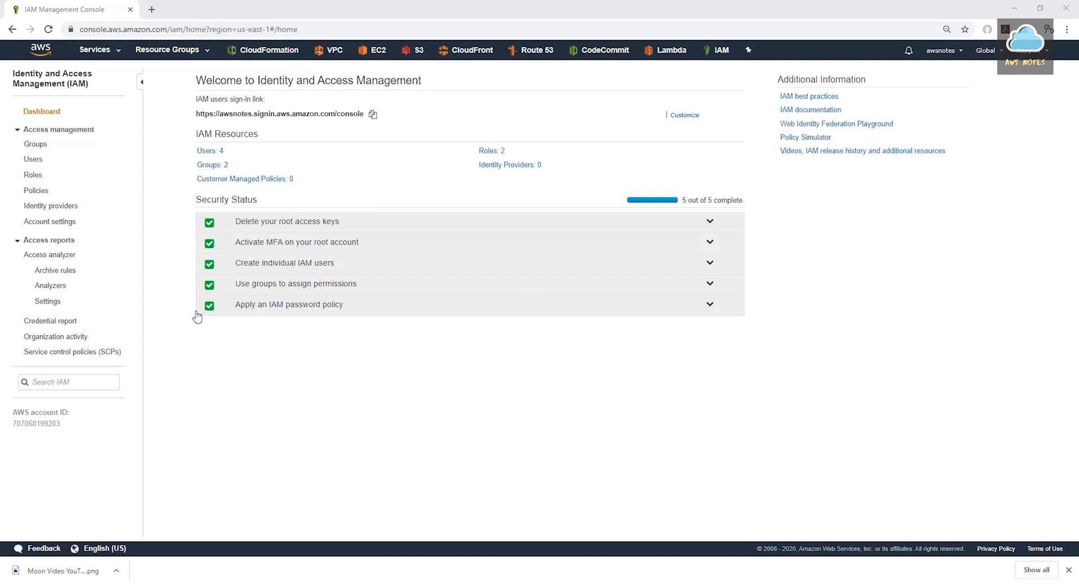
{"action": "mouse_move", "coordinate": [222, 281]}
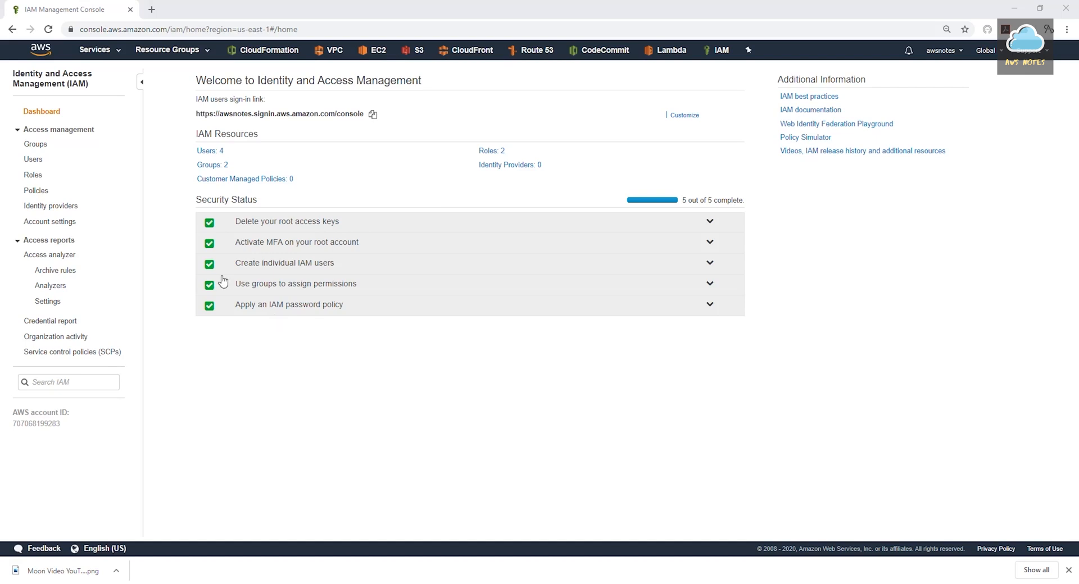
{"action": "mouse_move", "coordinate": [270, 248]}
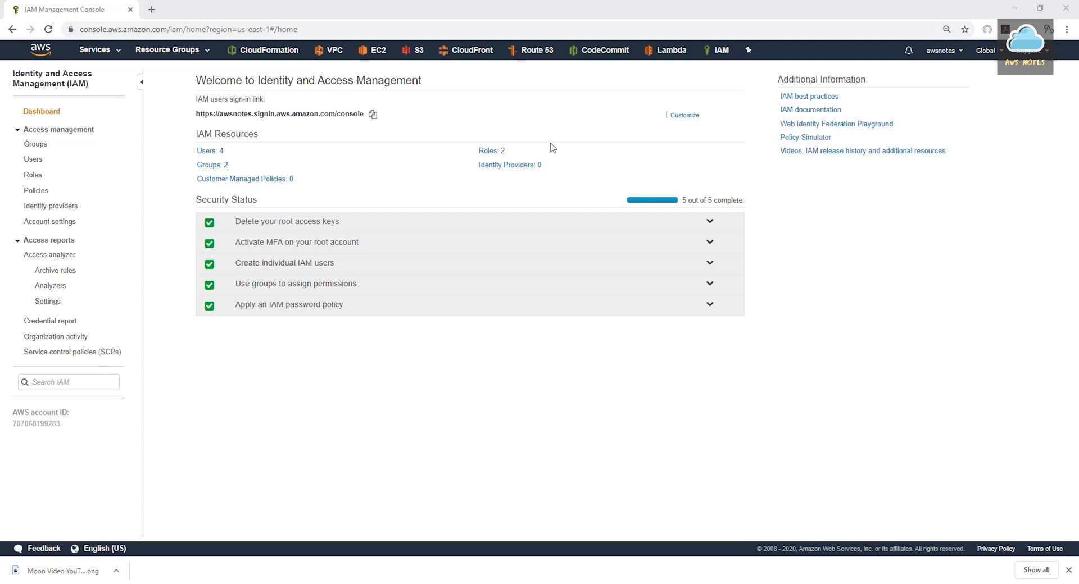
{"action": "mouse_move", "coordinate": [499, 211]}
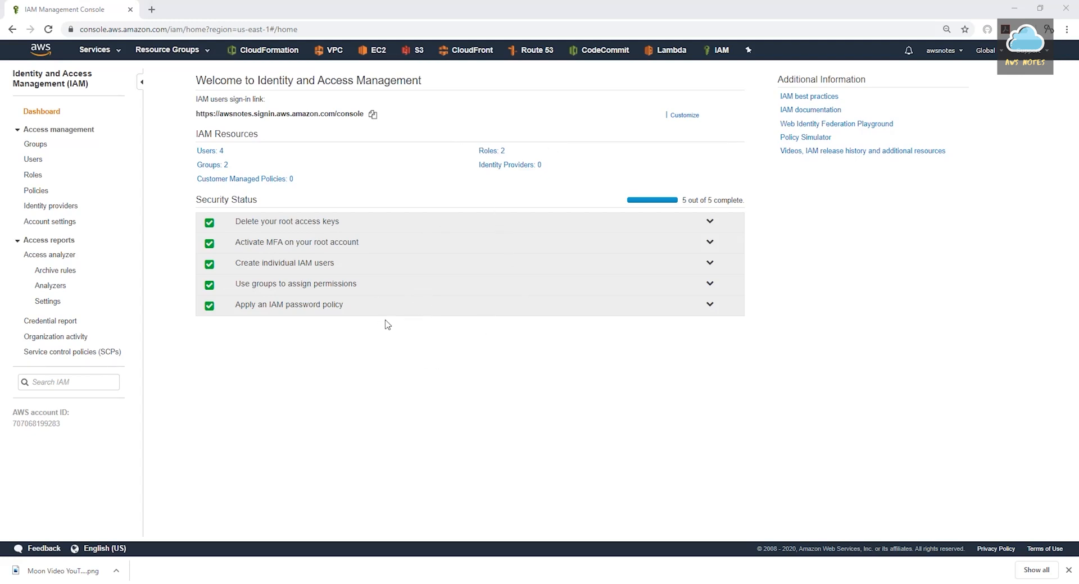
{"action": "mouse_move", "coordinate": [420, 253]}
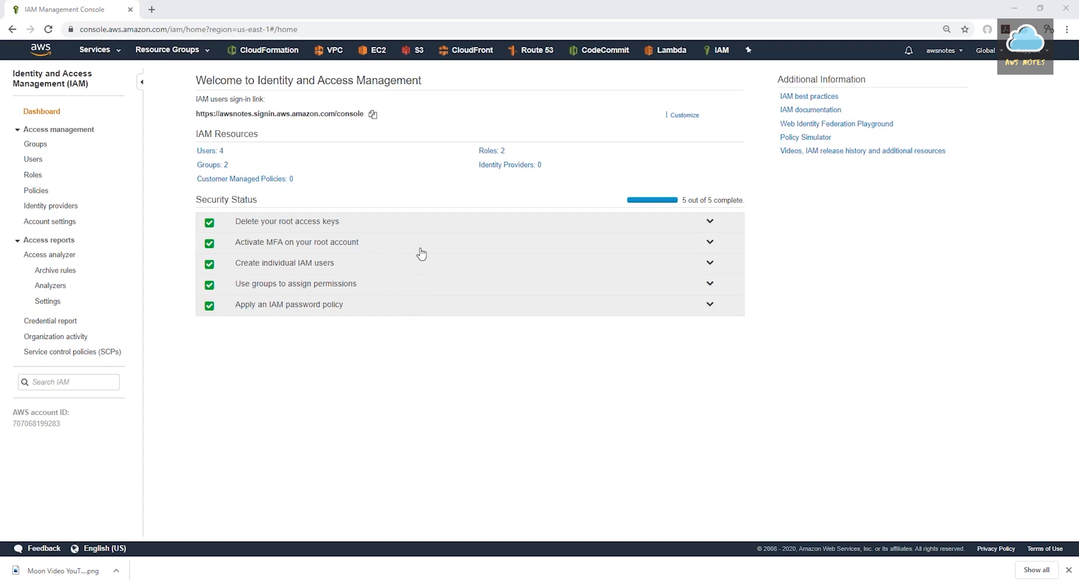
{"action": "mouse_move", "coordinate": [364, 238]}
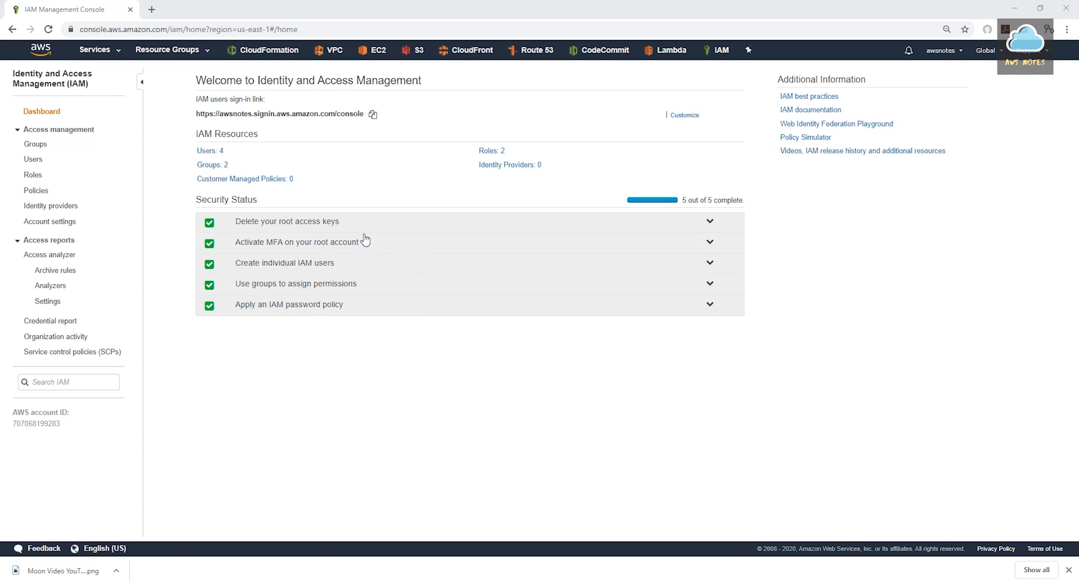
{"action": "mouse_move", "coordinate": [383, 310]}
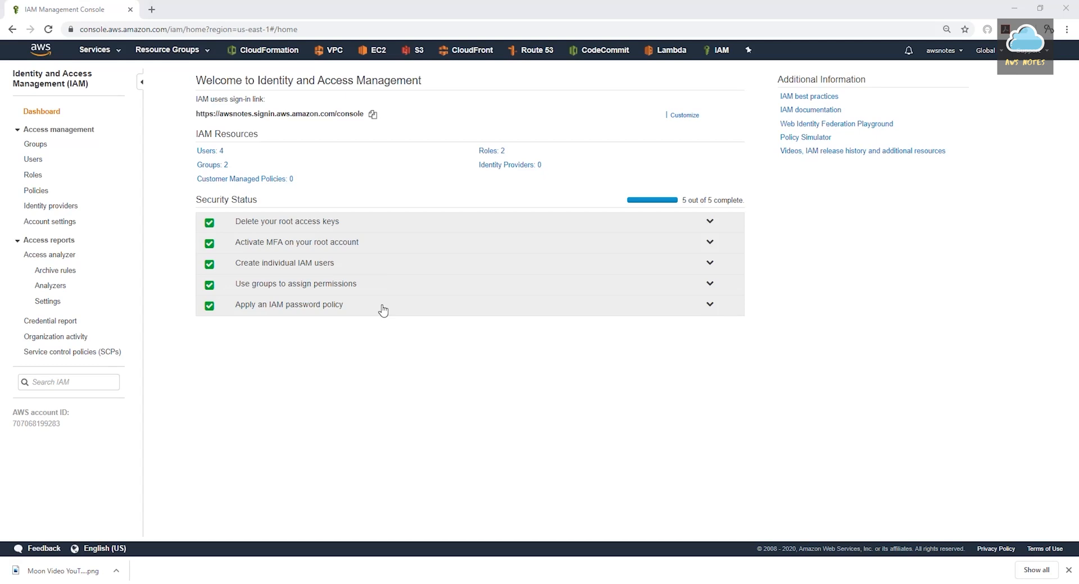
{"action": "mouse_move", "coordinate": [383, 308]}
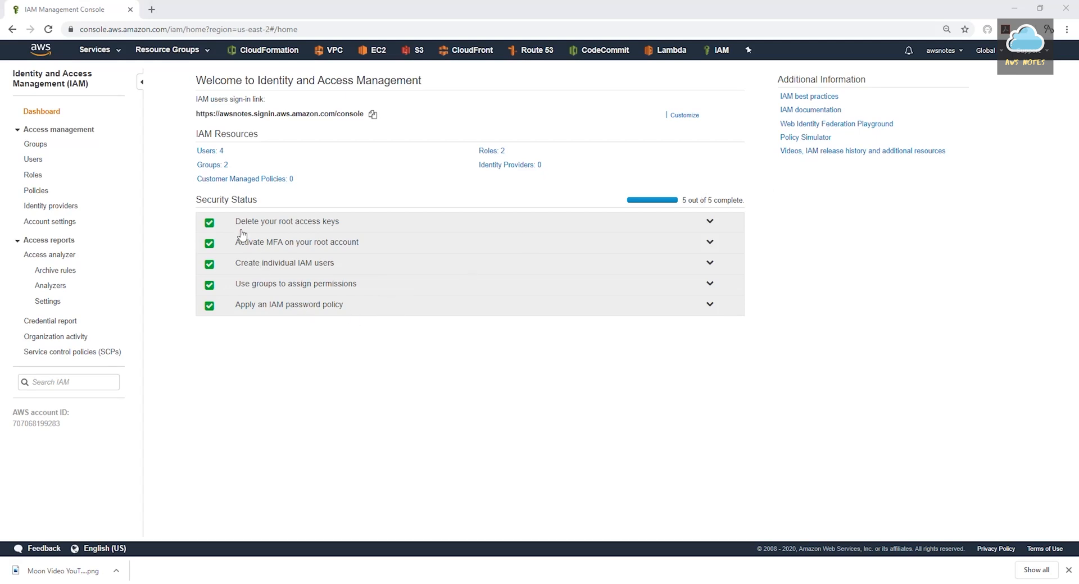
{"action": "mouse_move", "coordinate": [36, 190]}
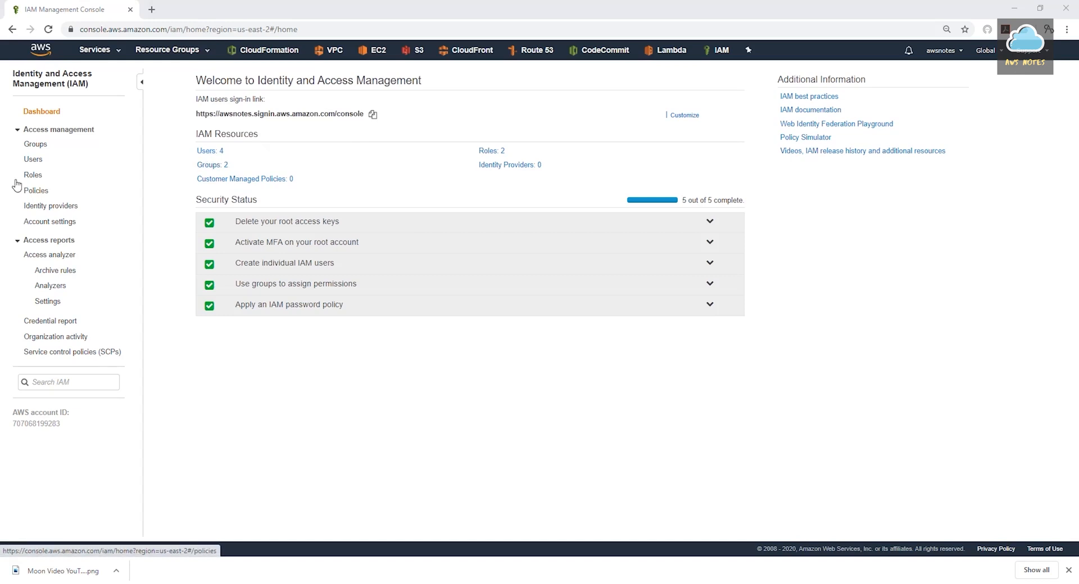
{"action": "left_click", "coordinate": [34, 159]}
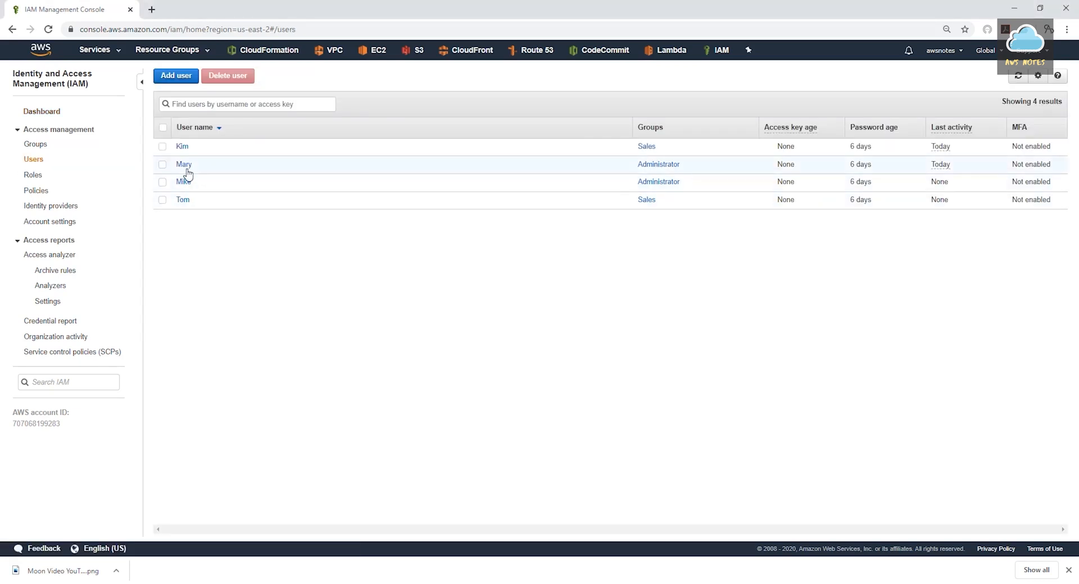
Open Mary's Security credentials and start managing her assigned MFA device.
{"action": "left_click", "coordinate": [183, 164]}
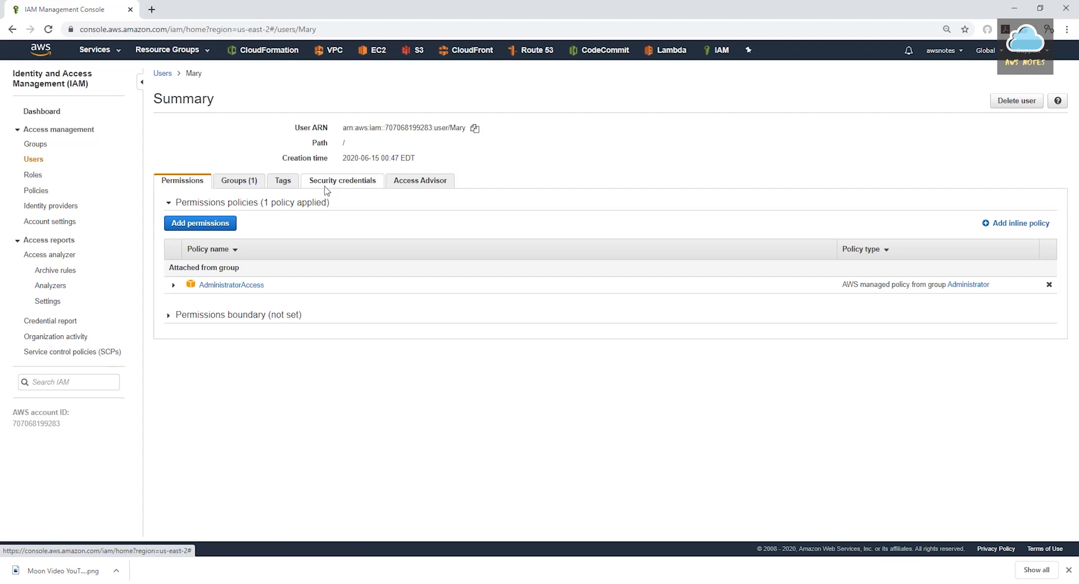
{"action": "left_click", "coordinate": [343, 180]}
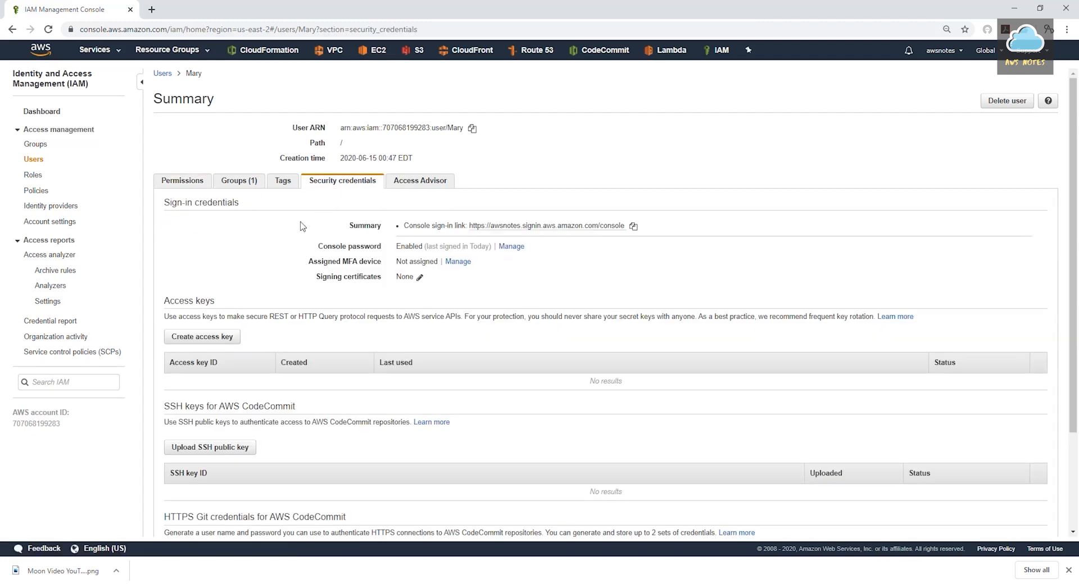
{"action": "mouse_move", "coordinate": [369, 263]}
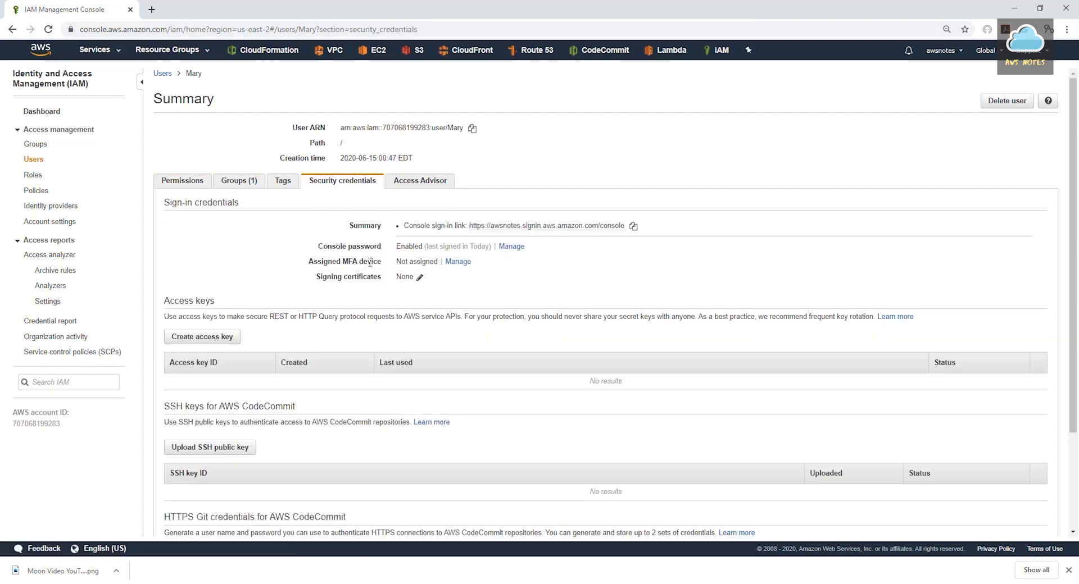
{"action": "left_click", "coordinate": [457, 261]}
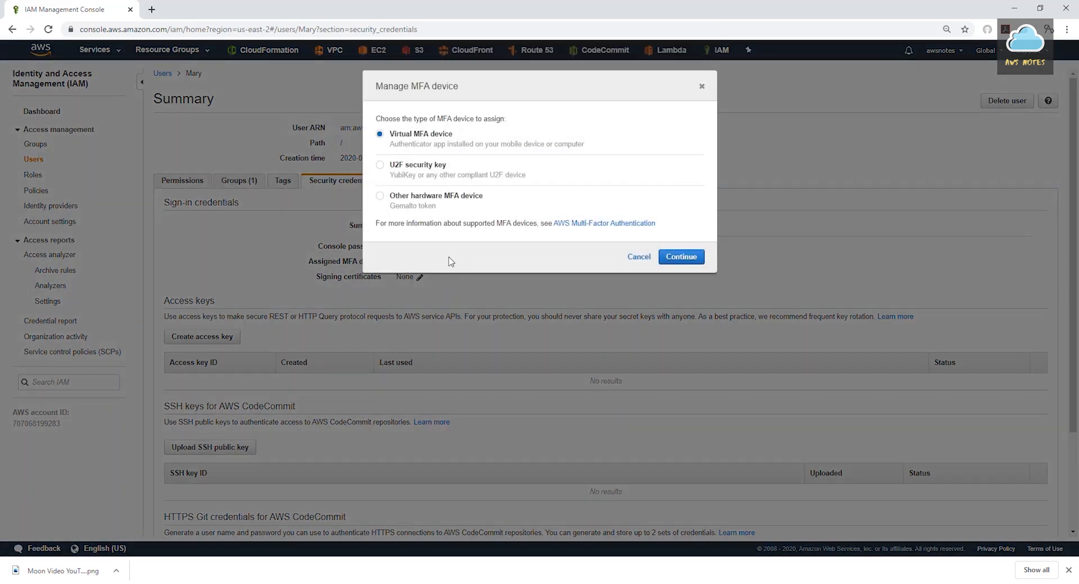
{"action": "mouse_move", "coordinate": [406, 143]}
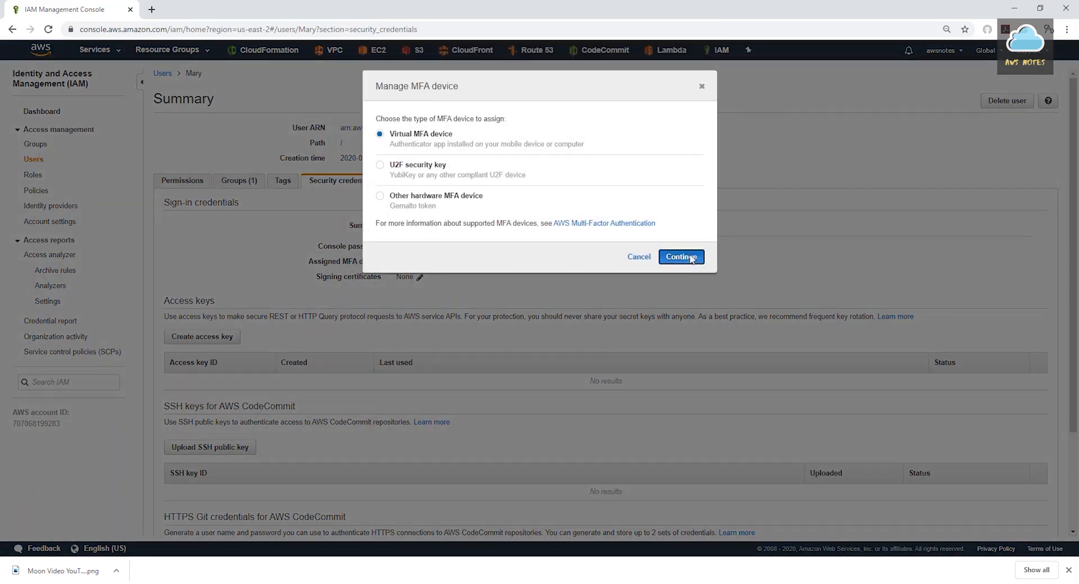
Continue with Virtual MFA device for Mary and show the setup QR code.
{"action": "left_click", "coordinate": [680, 257]}
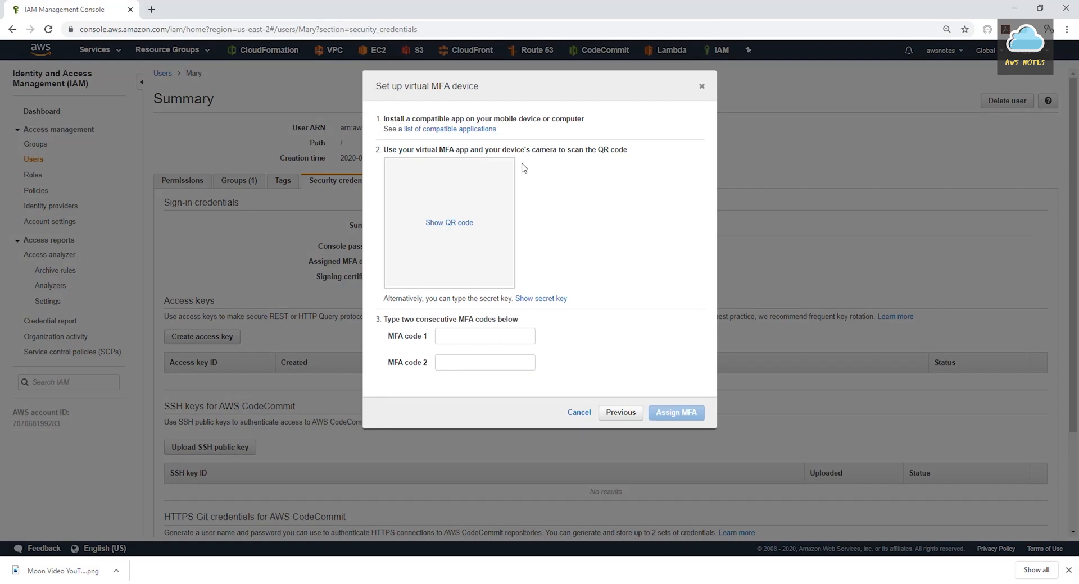
{"action": "mouse_move", "coordinate": [449, 230]}
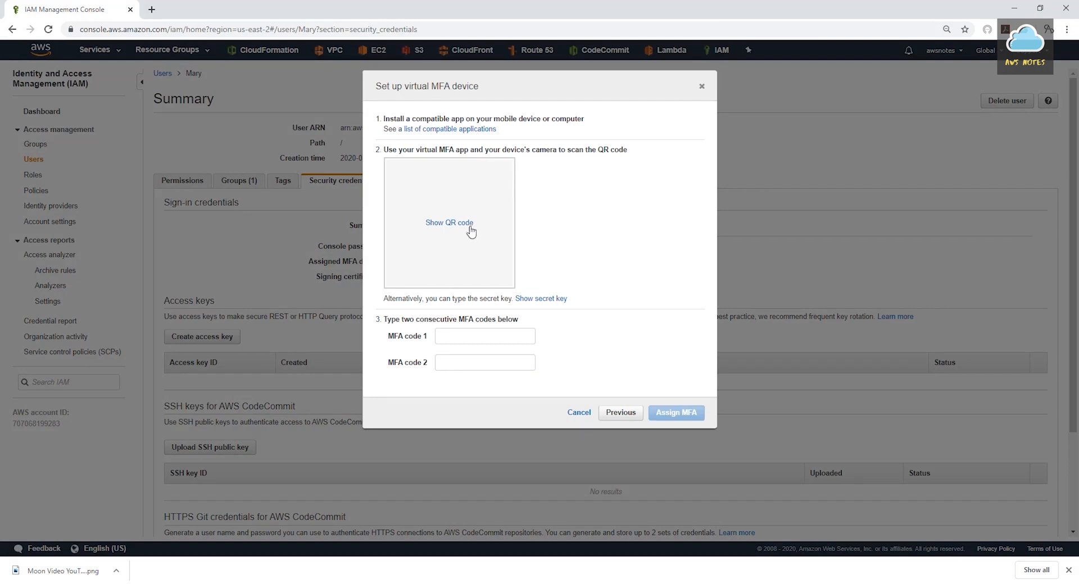
{"action": "left_click", "coordinate": [612, 57]}
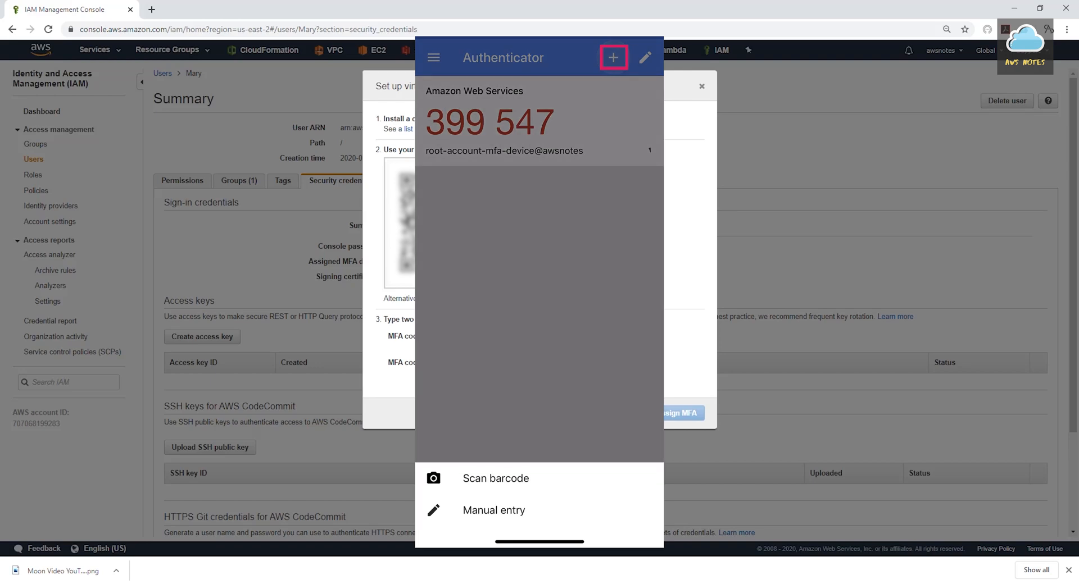
Scan Mary's QR code into the authenticator app and begin entering MFA code 1.
{"action": "left_click", "coordinate": [495, 478]}
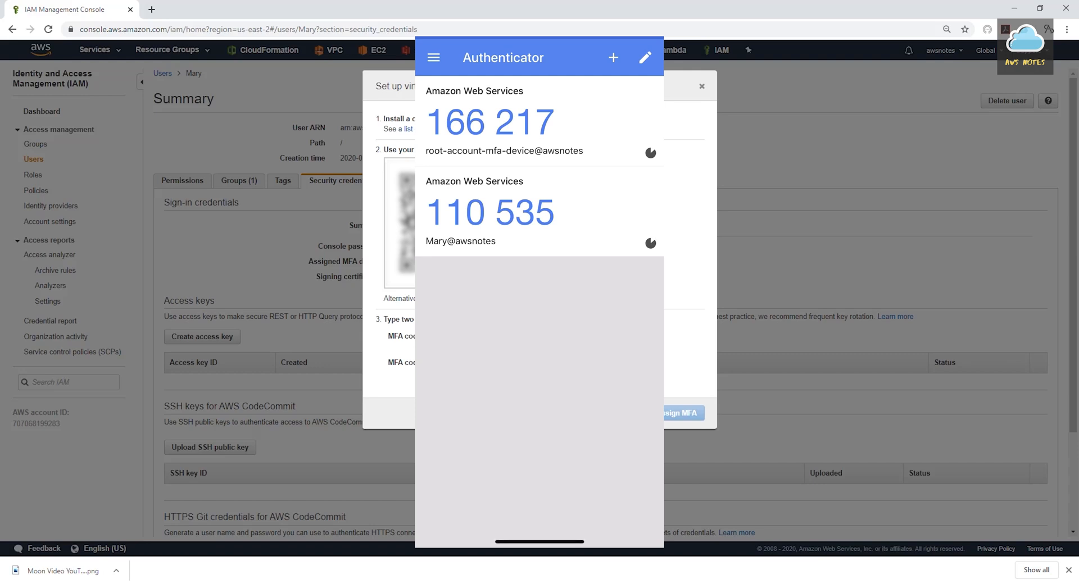
{"action": "left_click", "coordinate": [536, 212]}
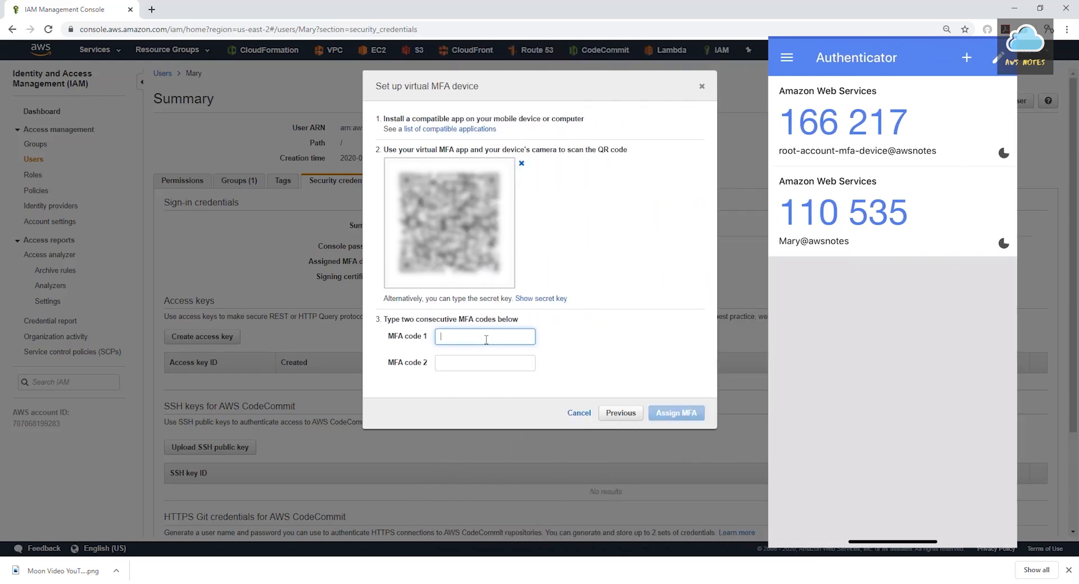
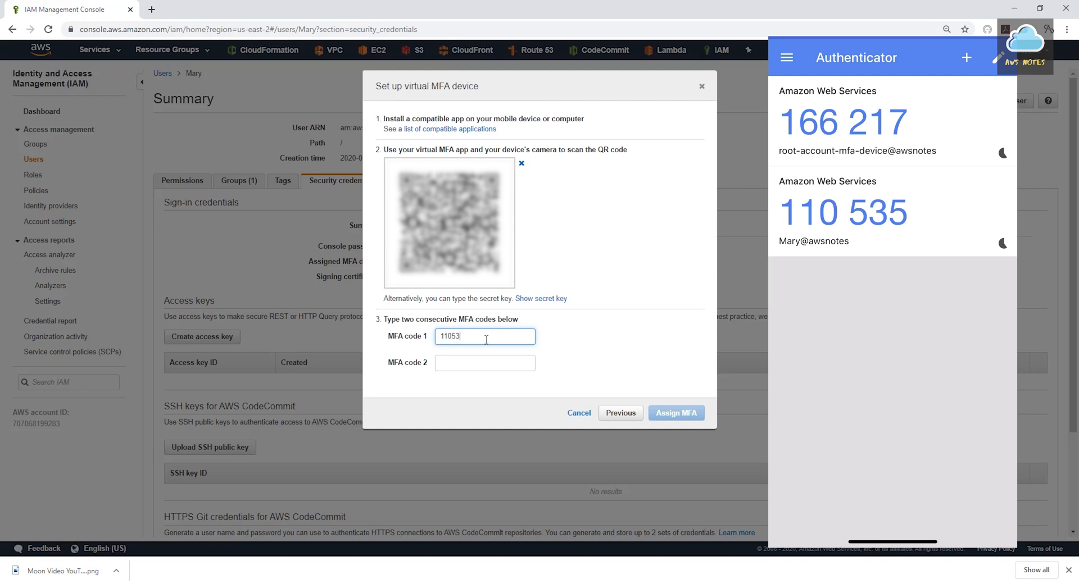
Enter the two consecutive authenticator codes and assign Mary's virtual MFA device.
{"action": "left_click", "coordinate": [484, 363]}
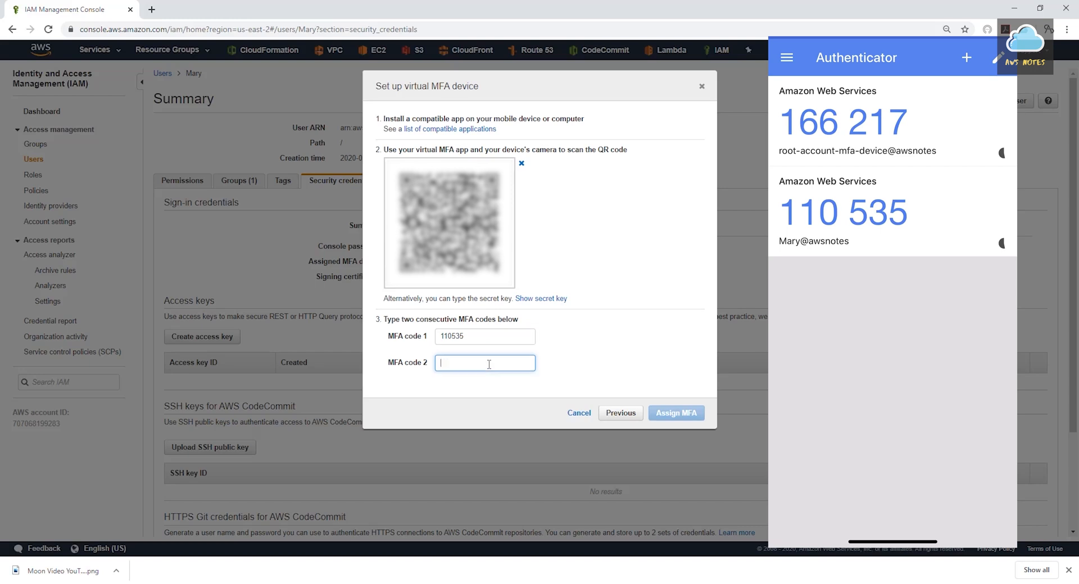
{"action": "mouse_move", "coordinate": [508, 385]}
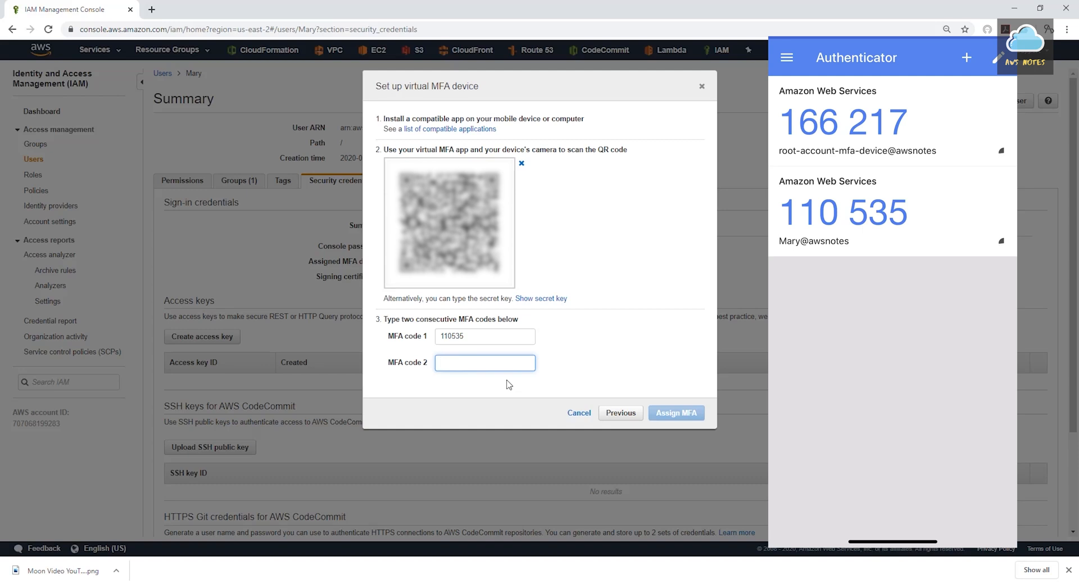
{"action": "left_click", "coordinate": [484, 363]}
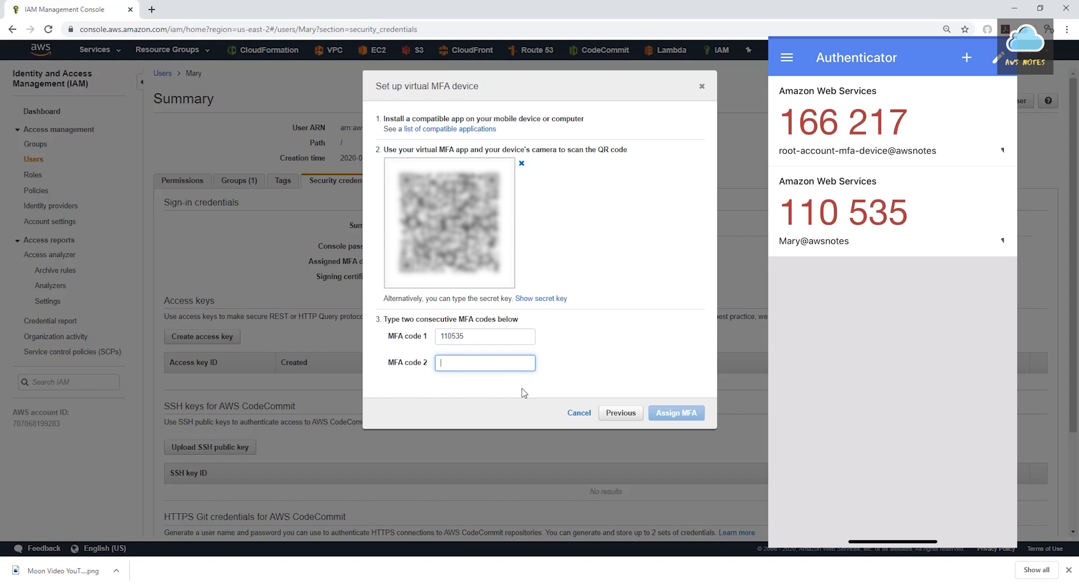
{"action": "mouse_move", "coordinate": [502, 378]}
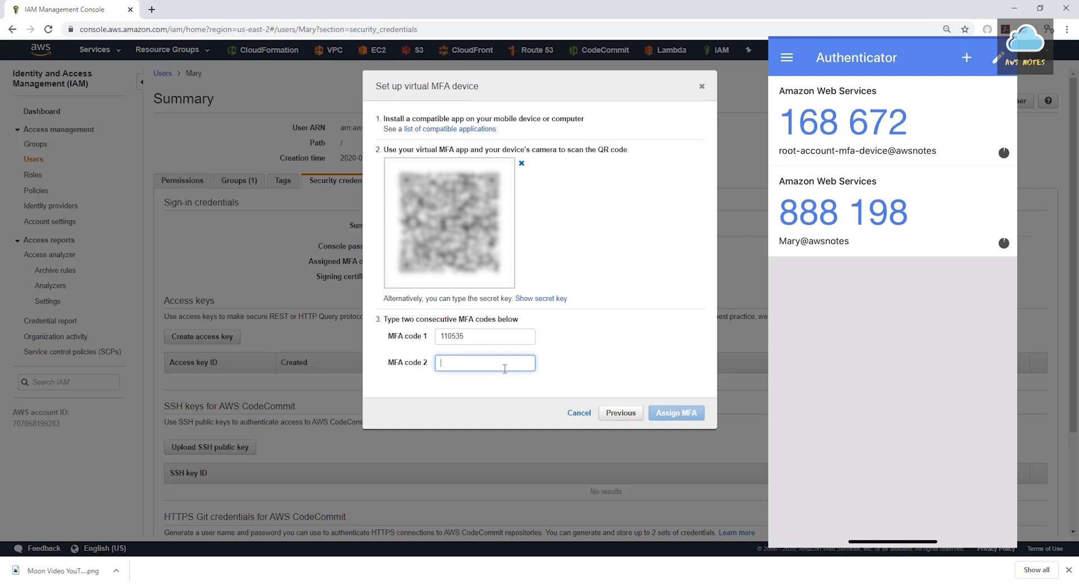
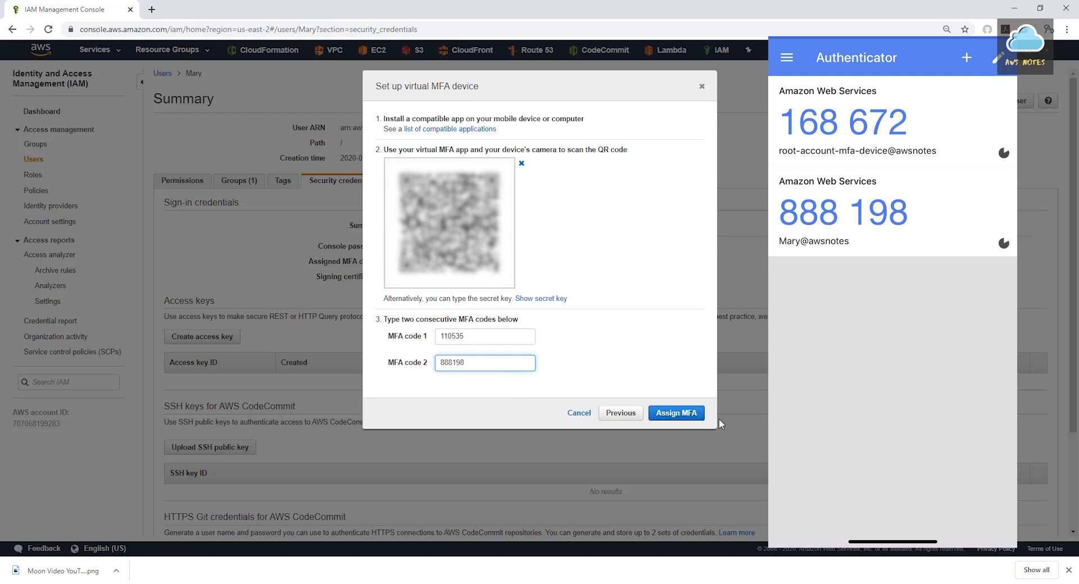
{"action": "left_click", "coordinate": [675, 413]}
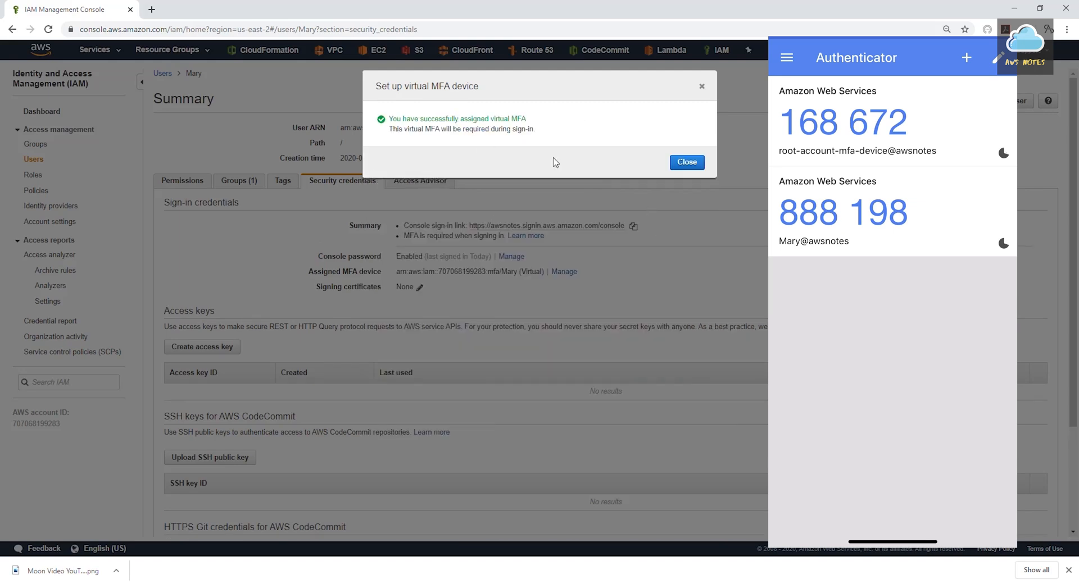
Close the MFA assignment success notice to view Mary's assigned virtual device.
{"action": "left_click", "coordinate": [685, 162]}
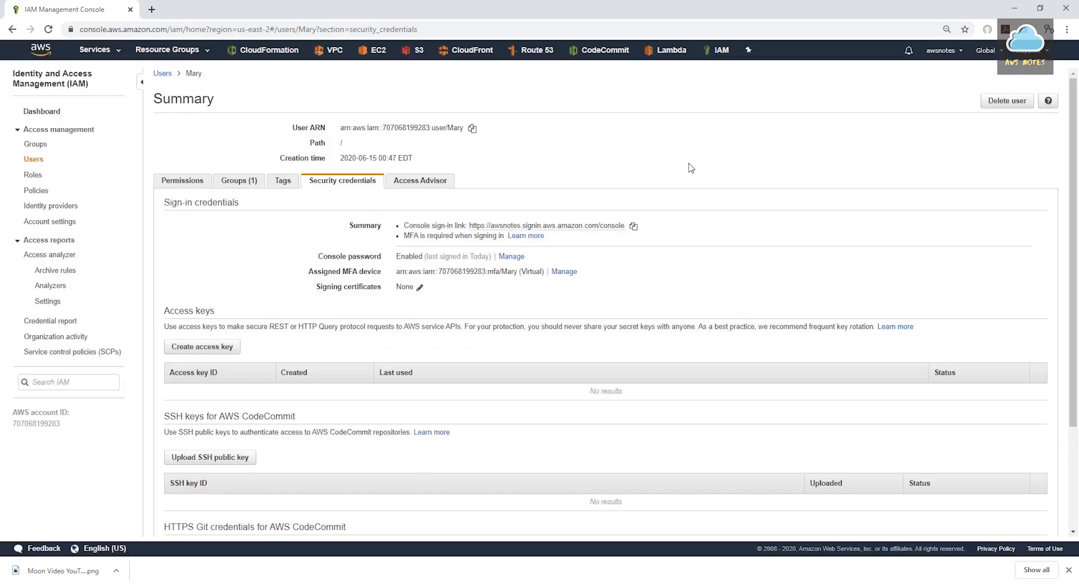
{"action": "mouse_move", "coordinate": [309, 331]}
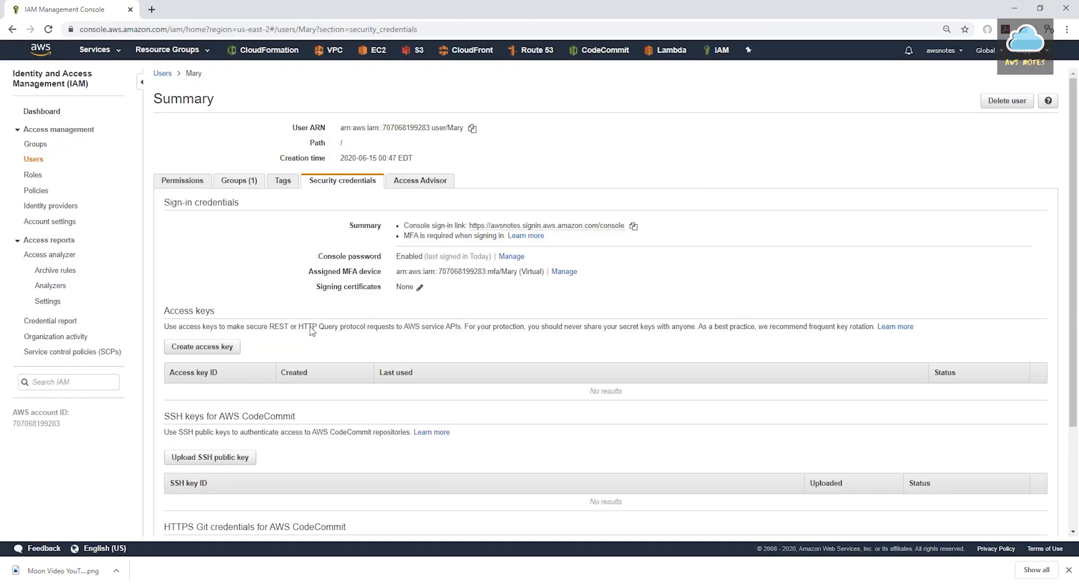
{"action": "mouse_move", "coordinate": [451, 300]}
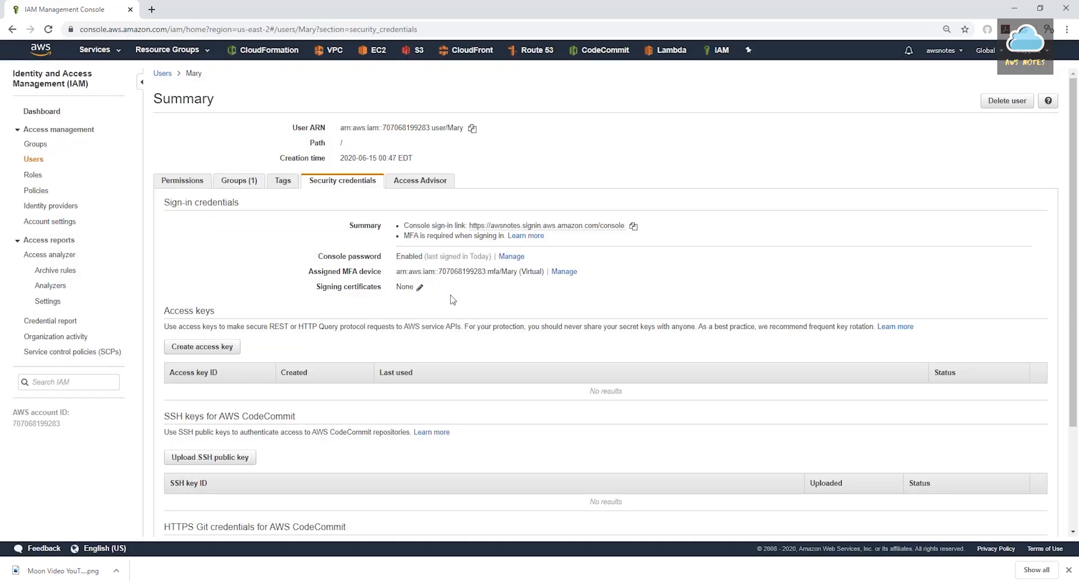
{"action": "mouse_move", "coordinate": [344, 194]}
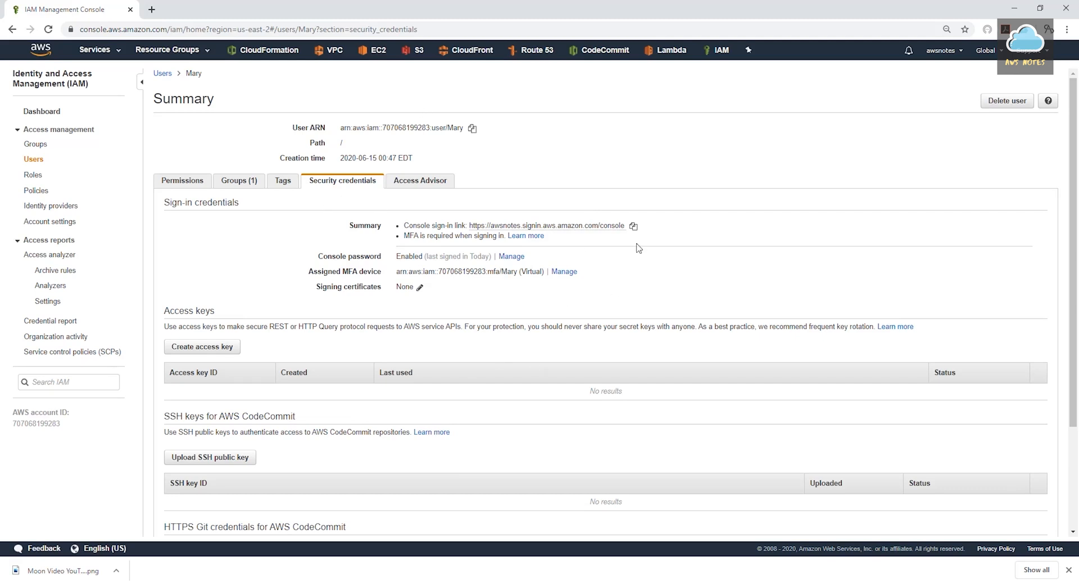
{"action": "mouse_move", "coordinate": [442, 141]}
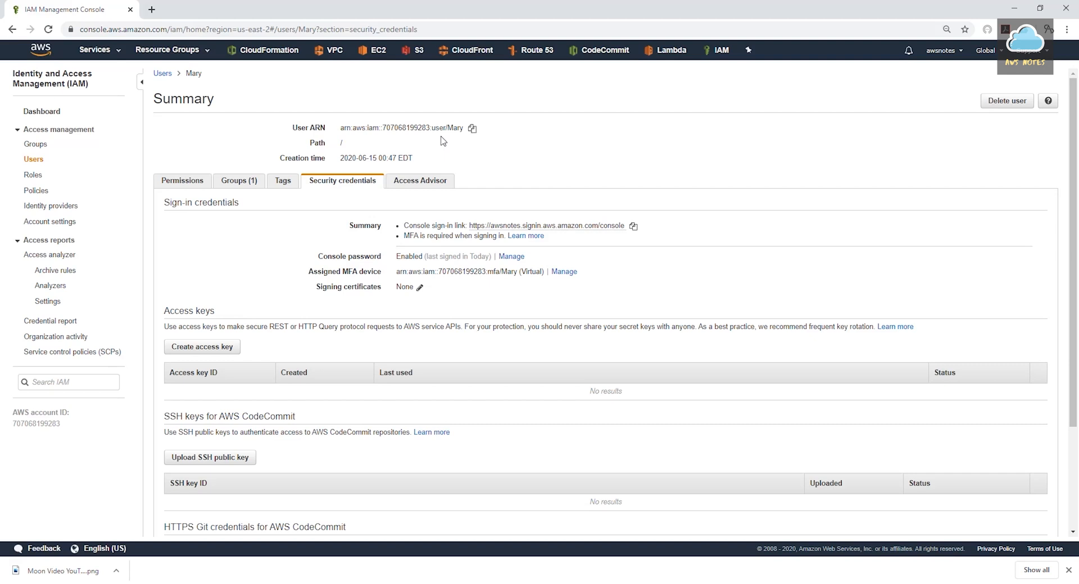
{"action": "mouse_move", "coordinate": [46, 157]}
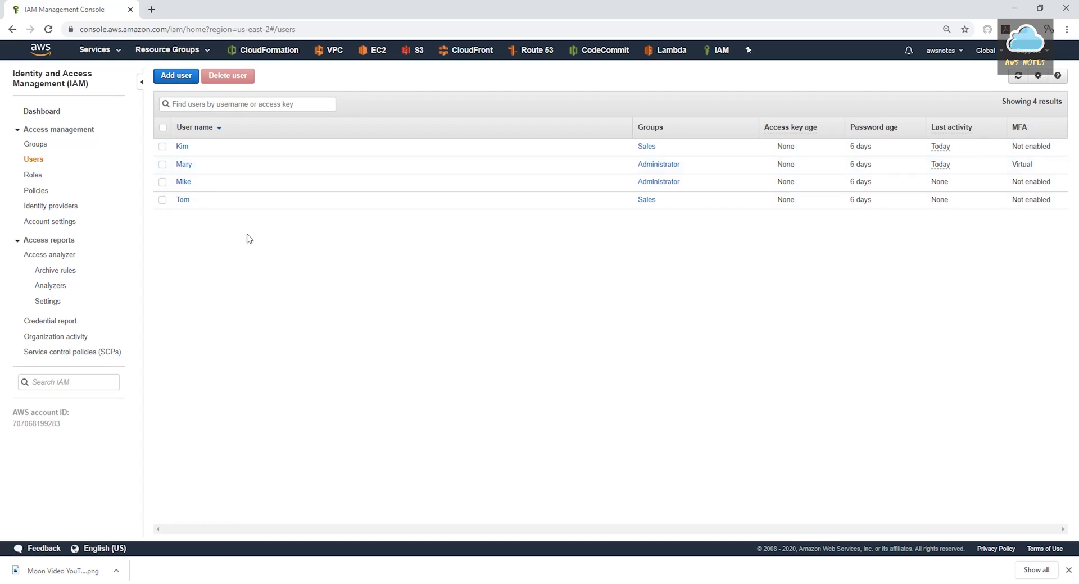
{"action": "mouse_move", "coordinate": [219, 191]}
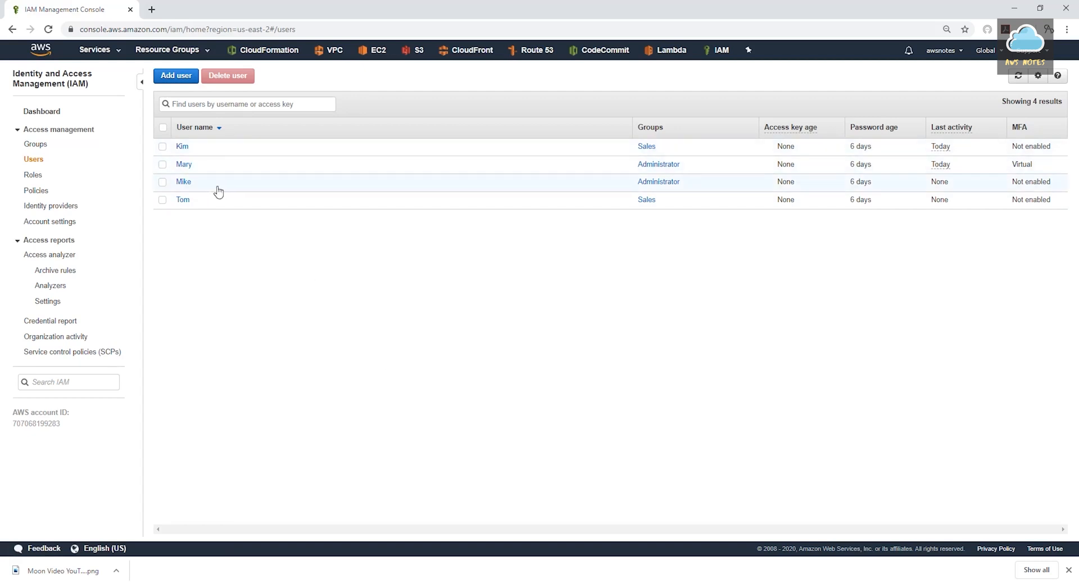
{"action": "mouse_move", "coordinate": [413, 302]}
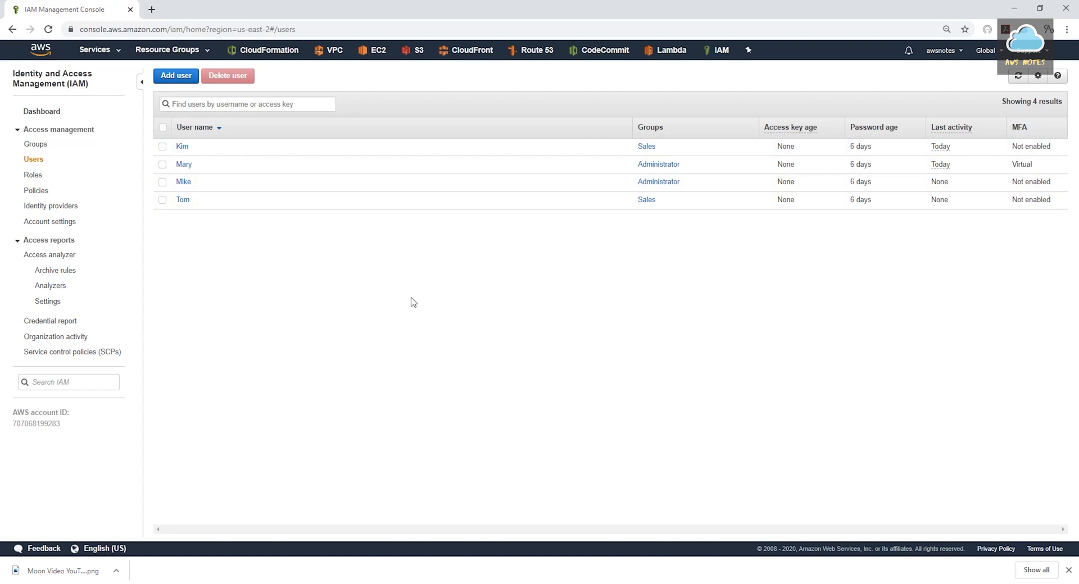
{"action": "mouse_move", "coordinate": [298, 296]}
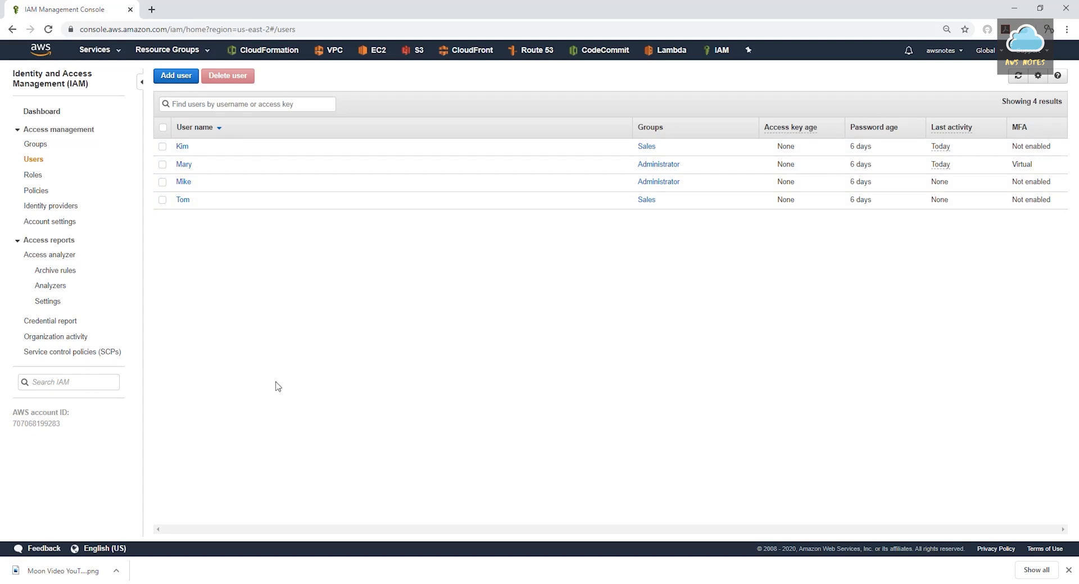
{"action": "mouse_move", "coordinate": [285, 386]}
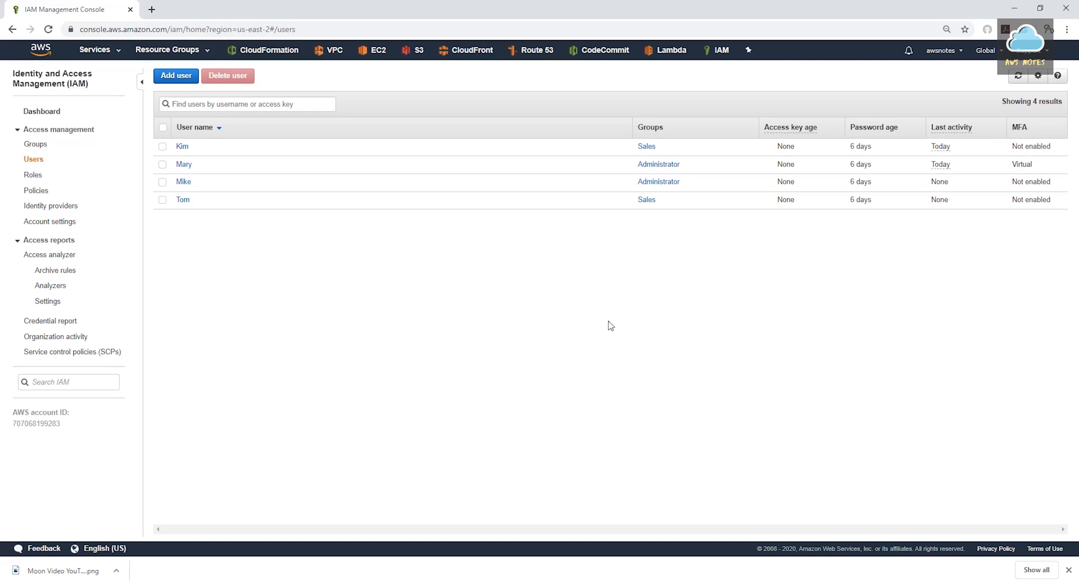
{"action": "mouse_move", "coordinate": [241, 342]}
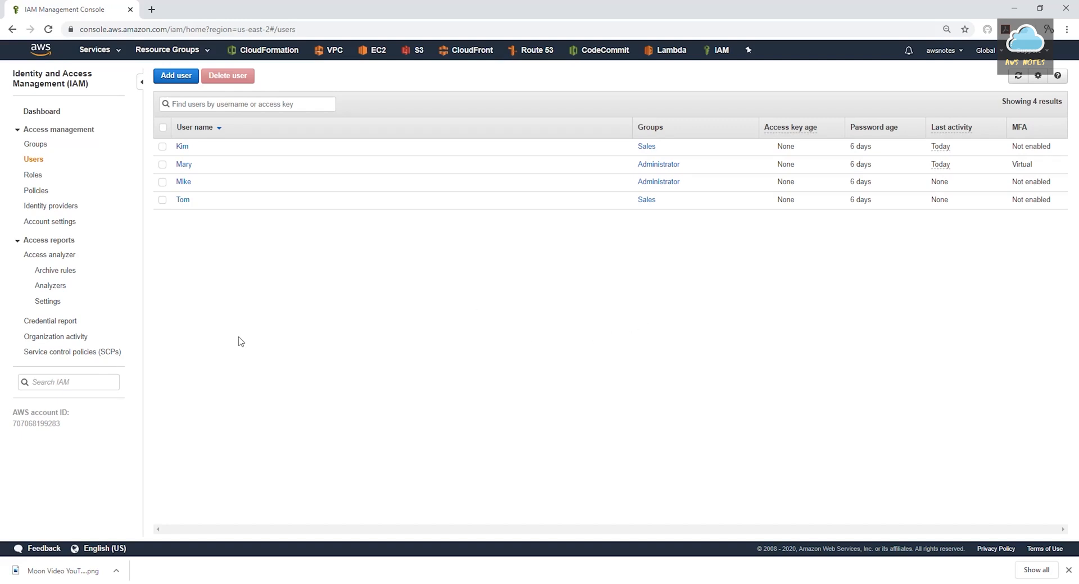